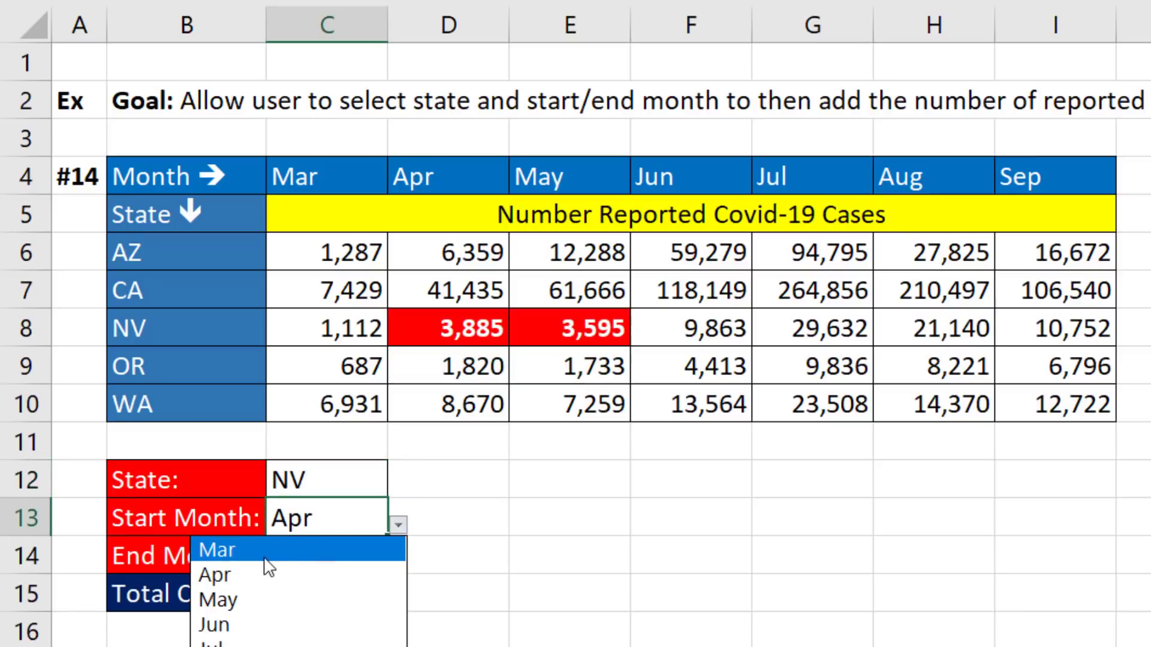
# Choose Mar as the Start Month
pyautogui.click(215, 551)
pyautogui.write('=XLOOKUP(')
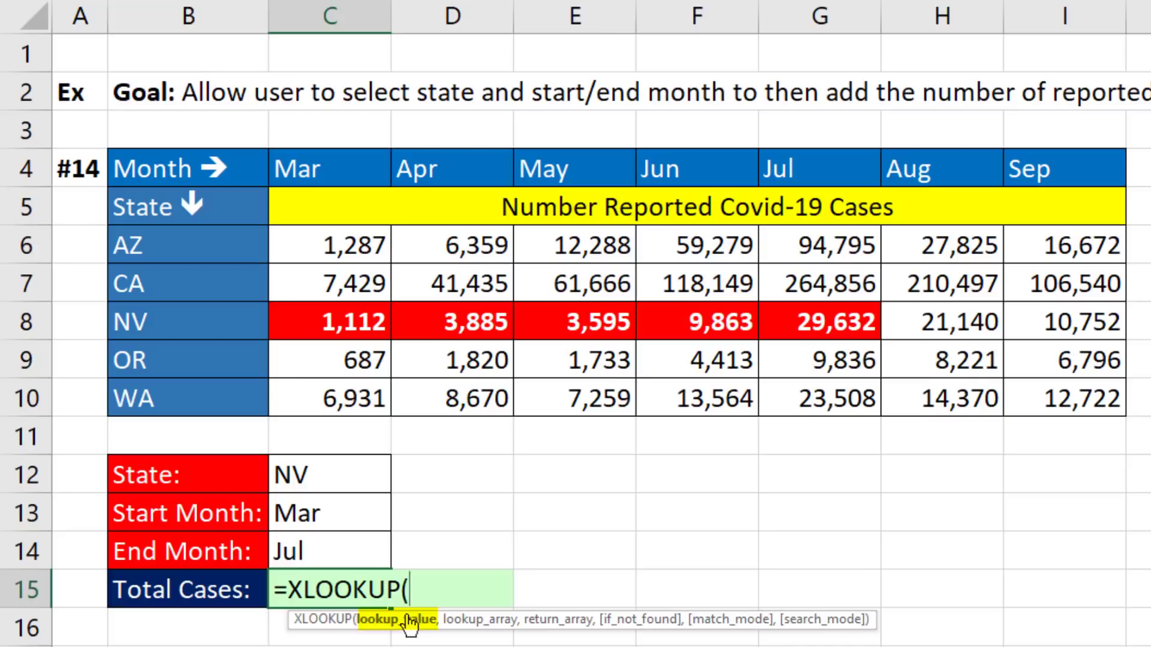
# Enter XLOOKUP(C13,C4:I4,C6:I6) for the start month, followed by a range colon
pyautogui.click(329, 513)
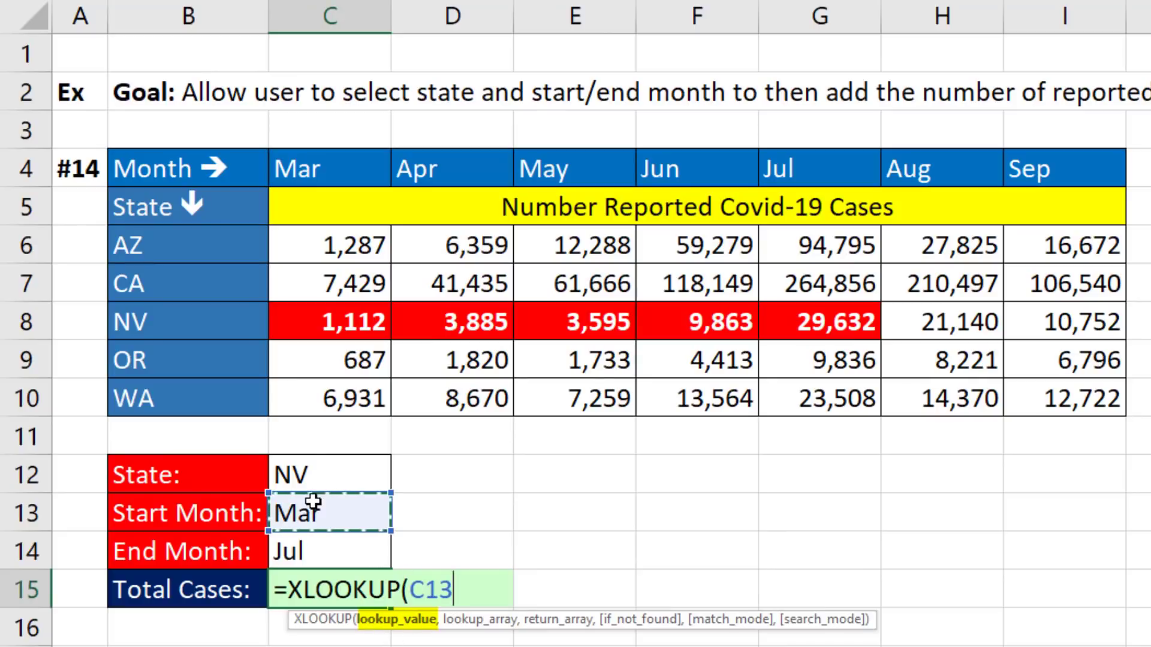
pyautogui.click(328, 168)
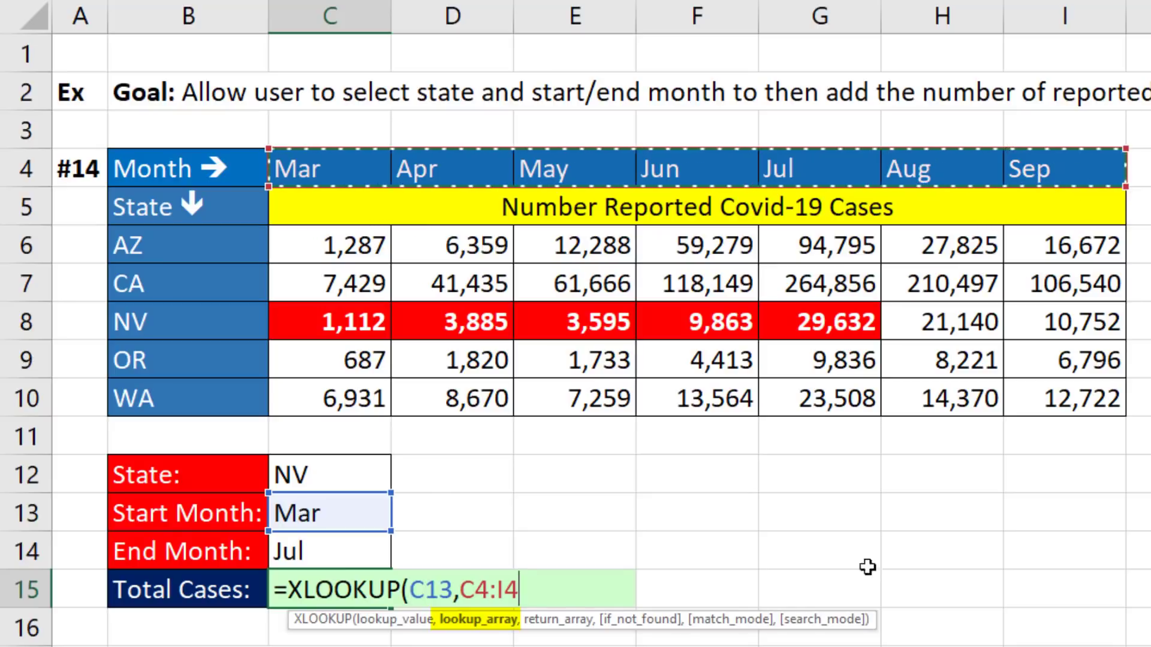
pyautogui.write(',')
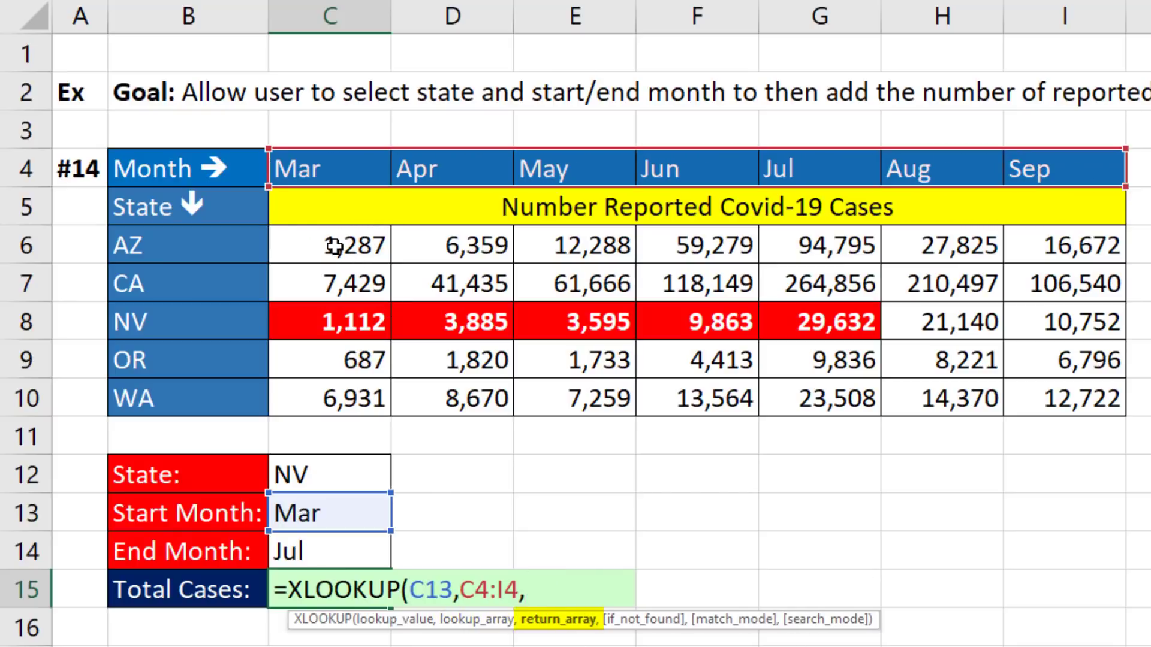
pyautogui.moveTo(329, 245); pyautogui.dragTo(1065, 245)
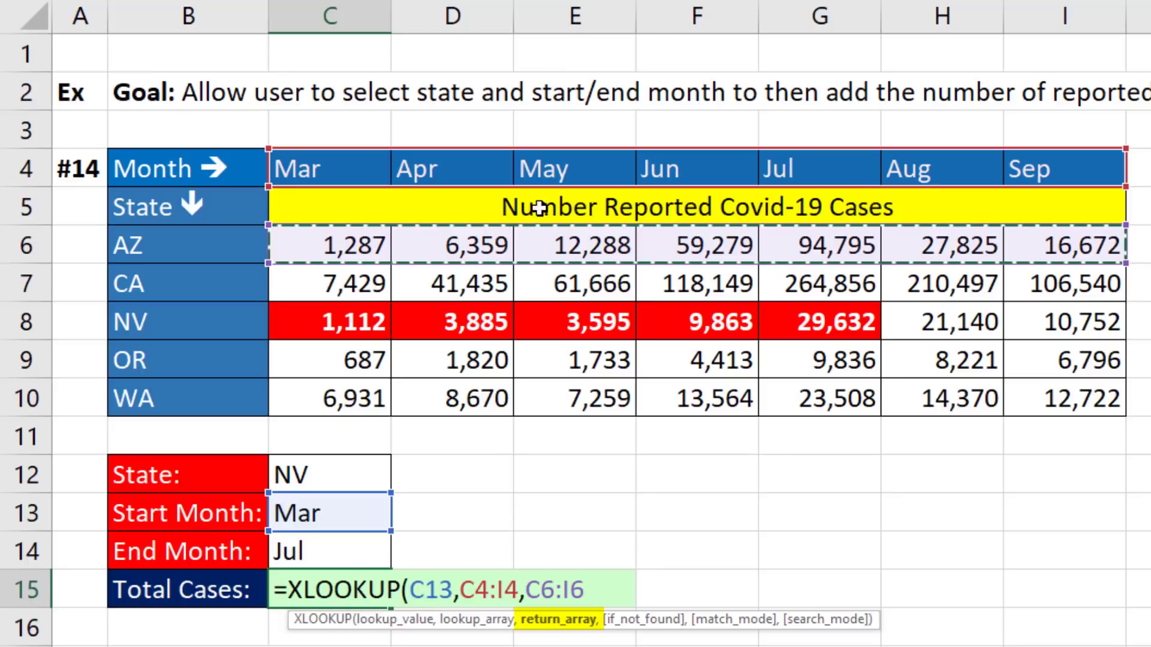
pyautogui.moveTo(451, 345)
pyautogui.write(')')
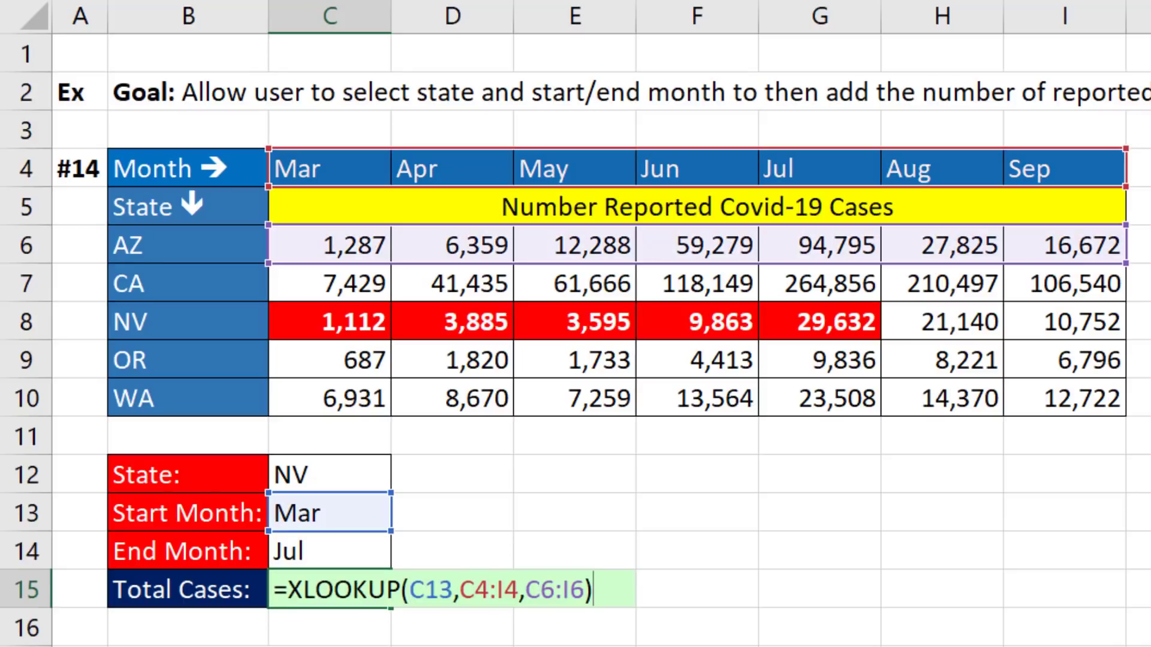
pyautogui.write(':')
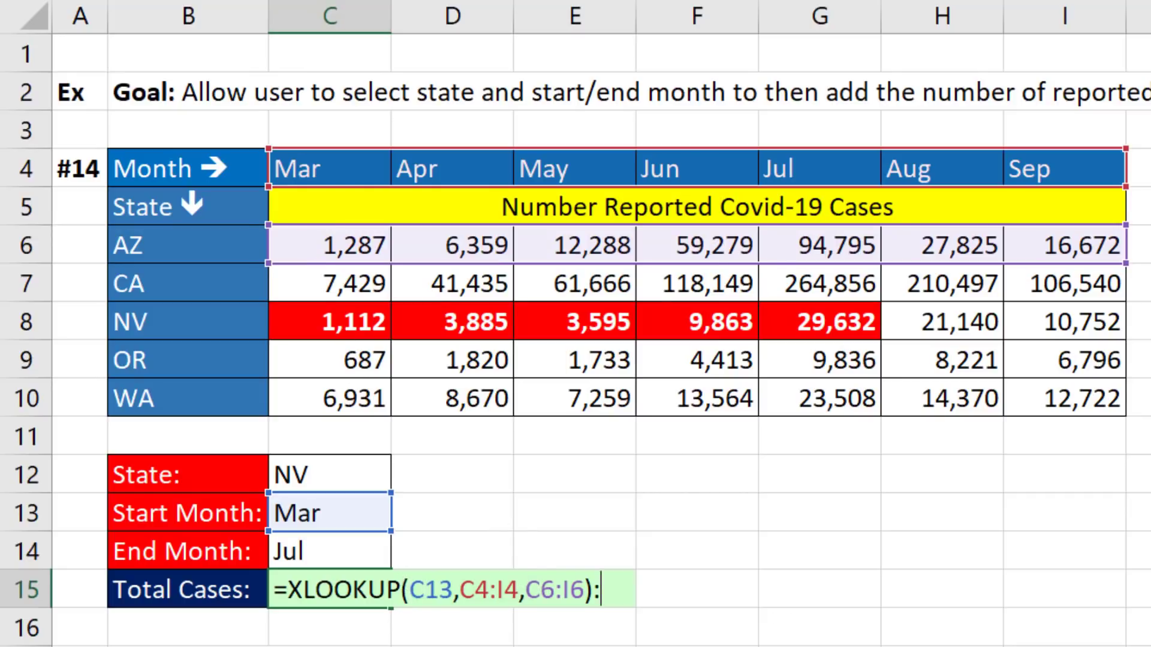
# Add an end-month XLOOKUP on C14 returning C10:I10, then reopen the formula
pyautogui.write('XLOOKUP(')
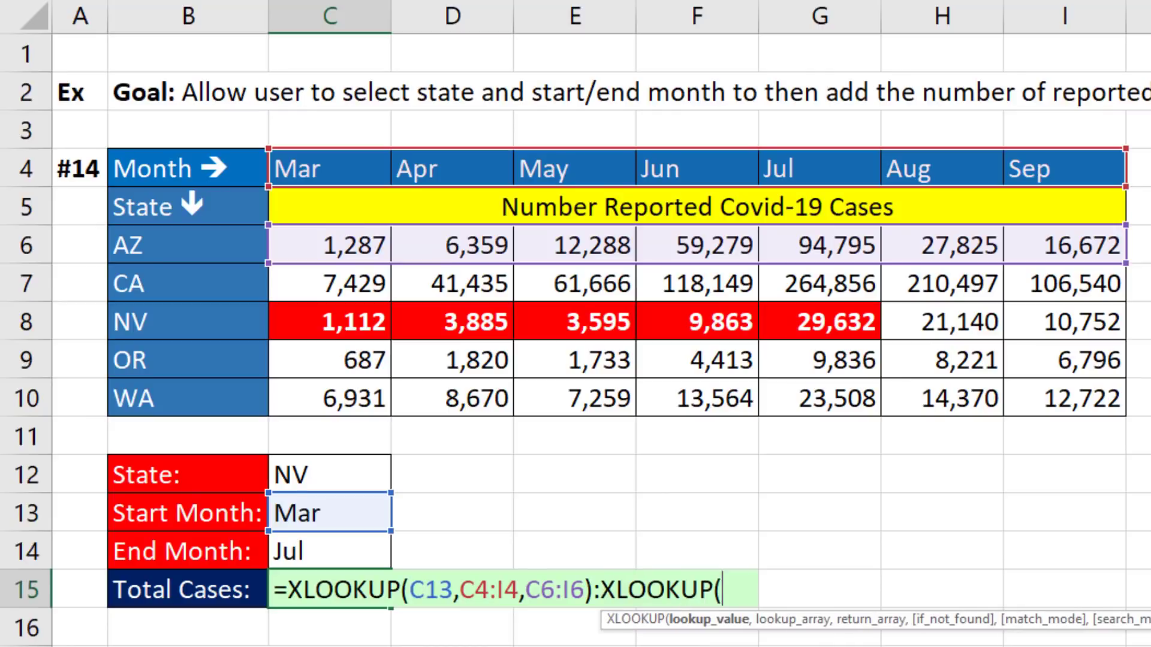
pyautogui.click(327, 551)
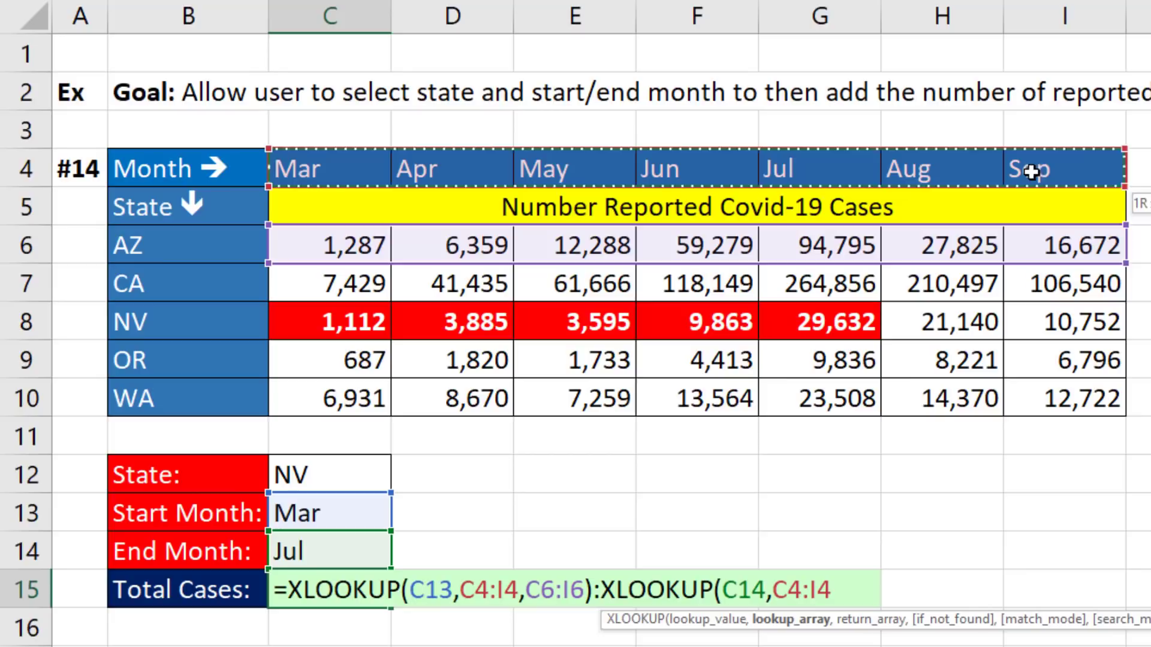
pyautogui.write(',')
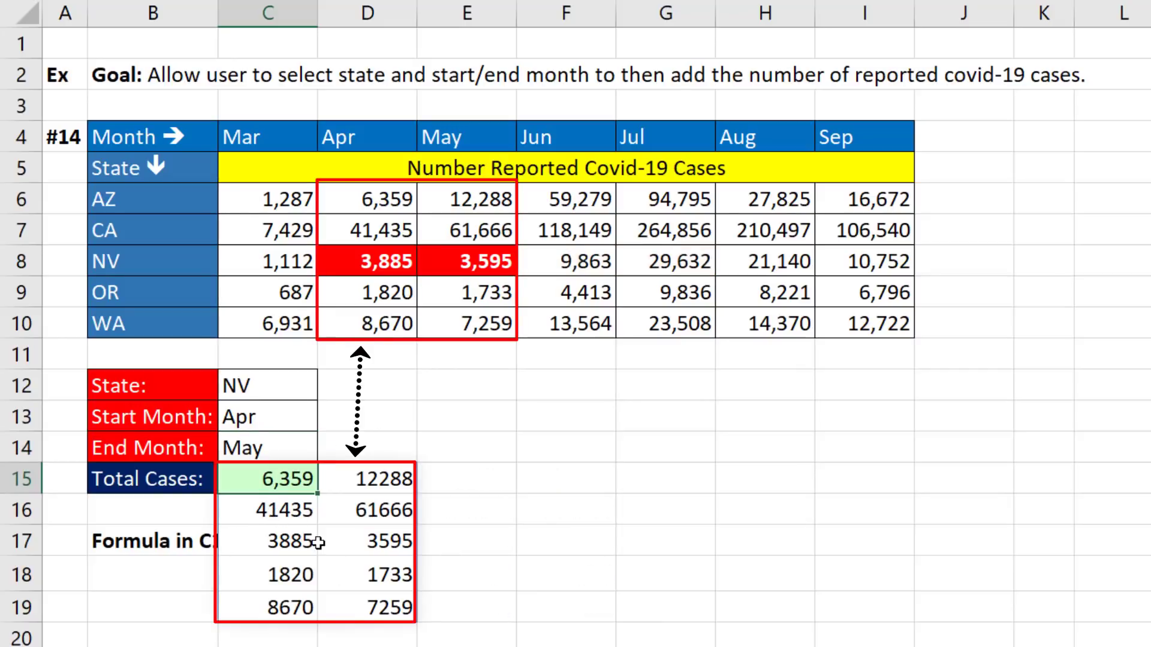
pyautogui.moveTo(292, 480)
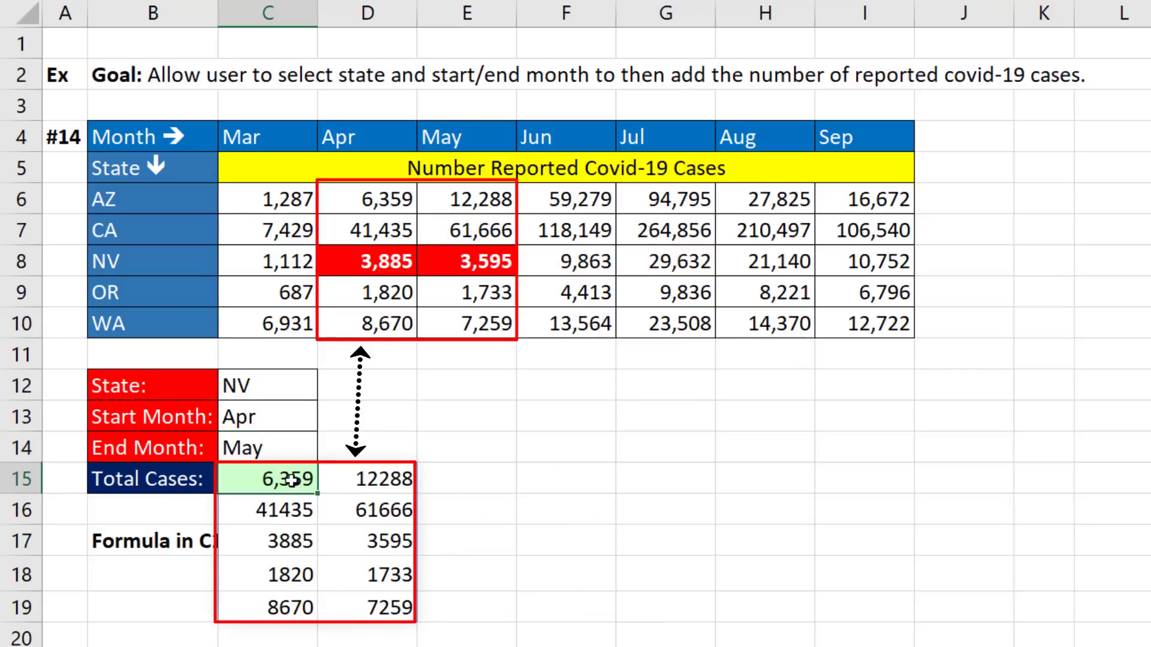
pyautogui.doubleClick(286, 478)
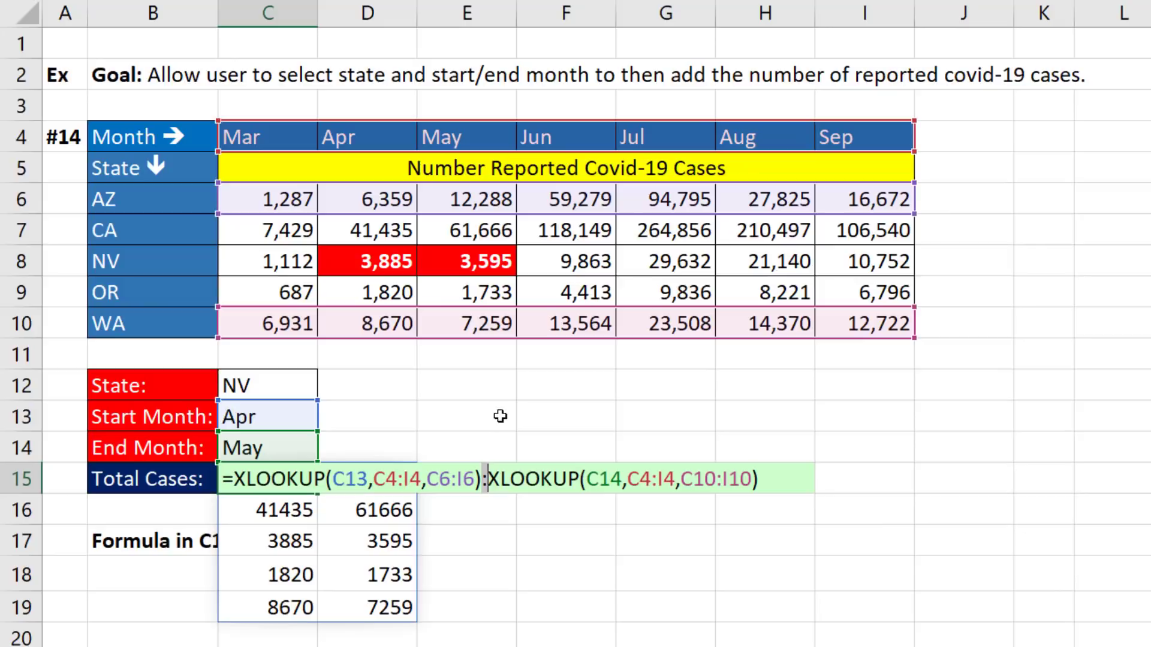
pyautogui.moveTo(534, 519)
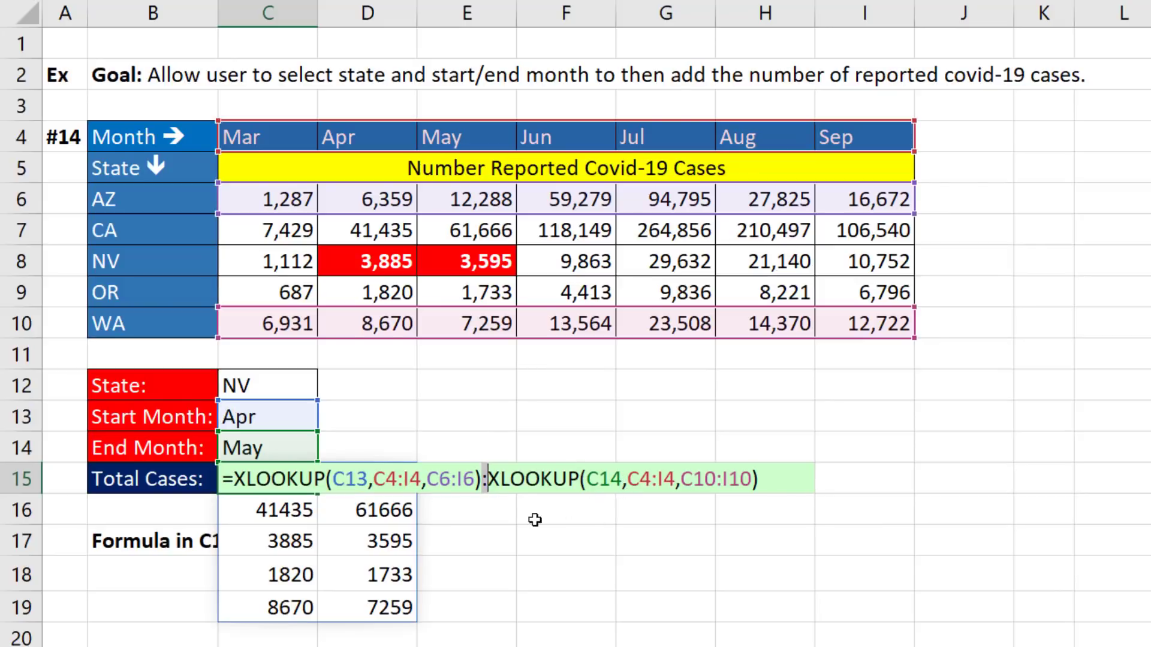
pyautogui.moveTo(488, 504)
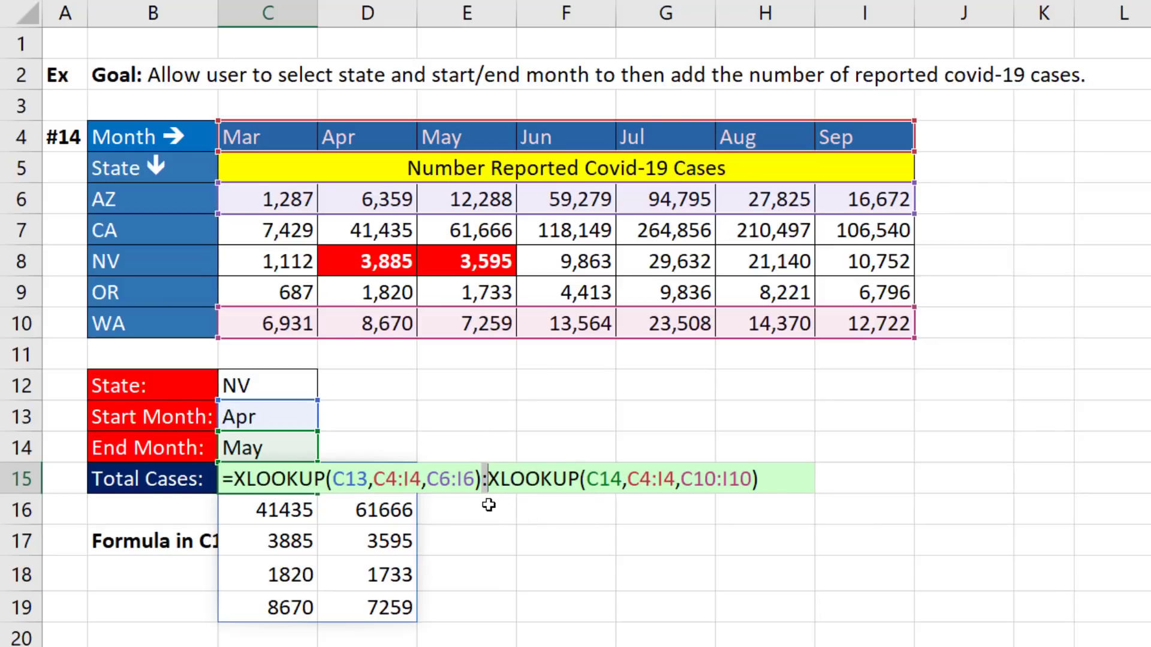
pyautogui.moveTo(723, 528)
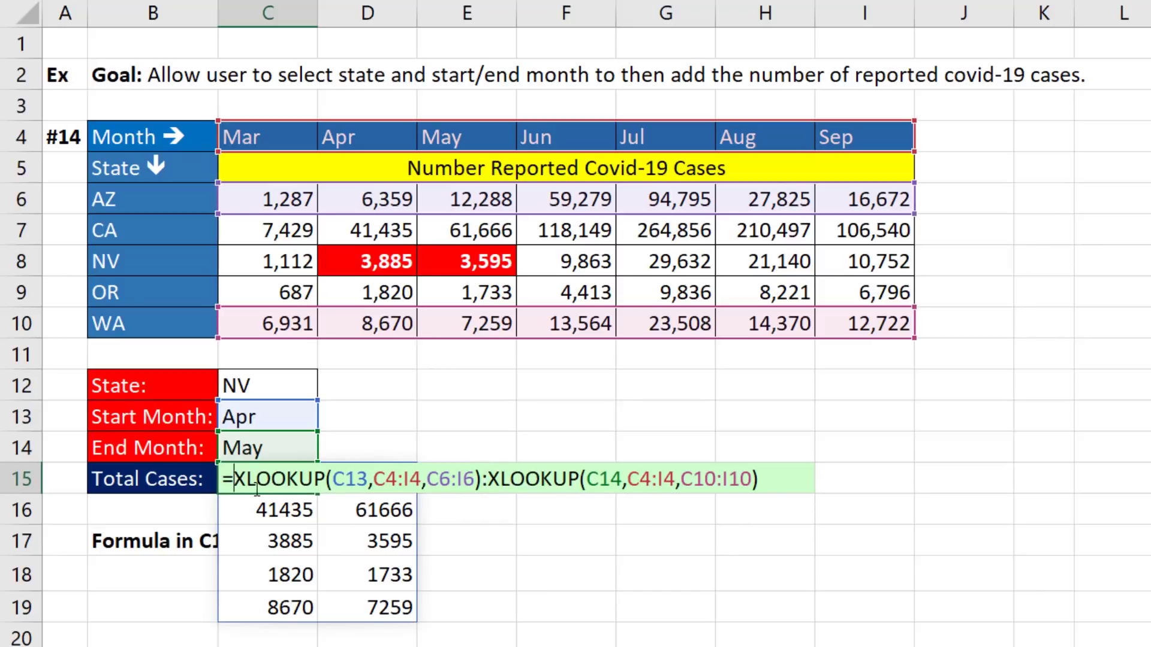
# Wrap the month range in XLOOKUP(C12,B6:B10,…) to return only NV's cases
pyautogui.write('xl')
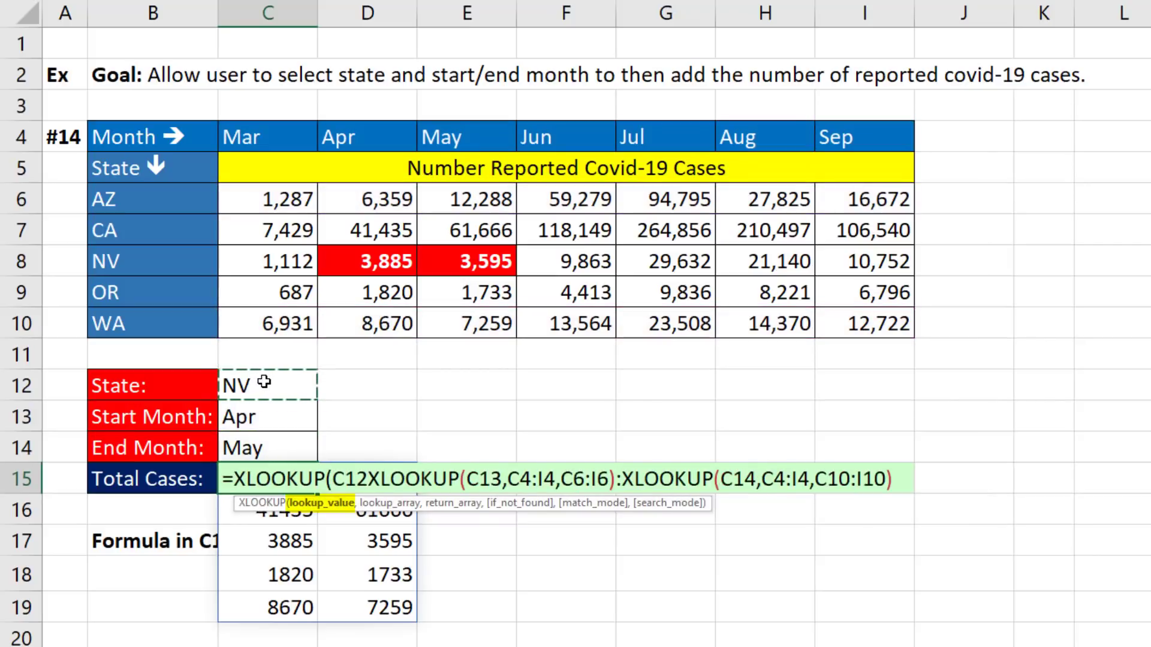
pyautogui.write(',B6:B10')
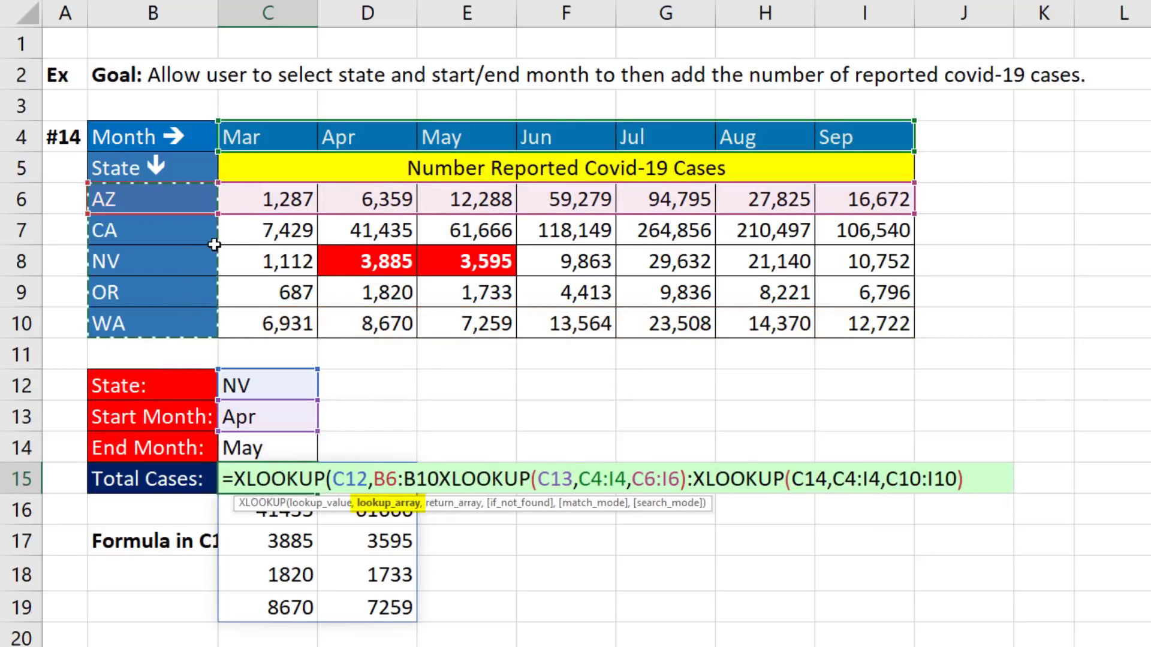
pyautogui.moveTo(451, 421)
pyautogui.write(',')
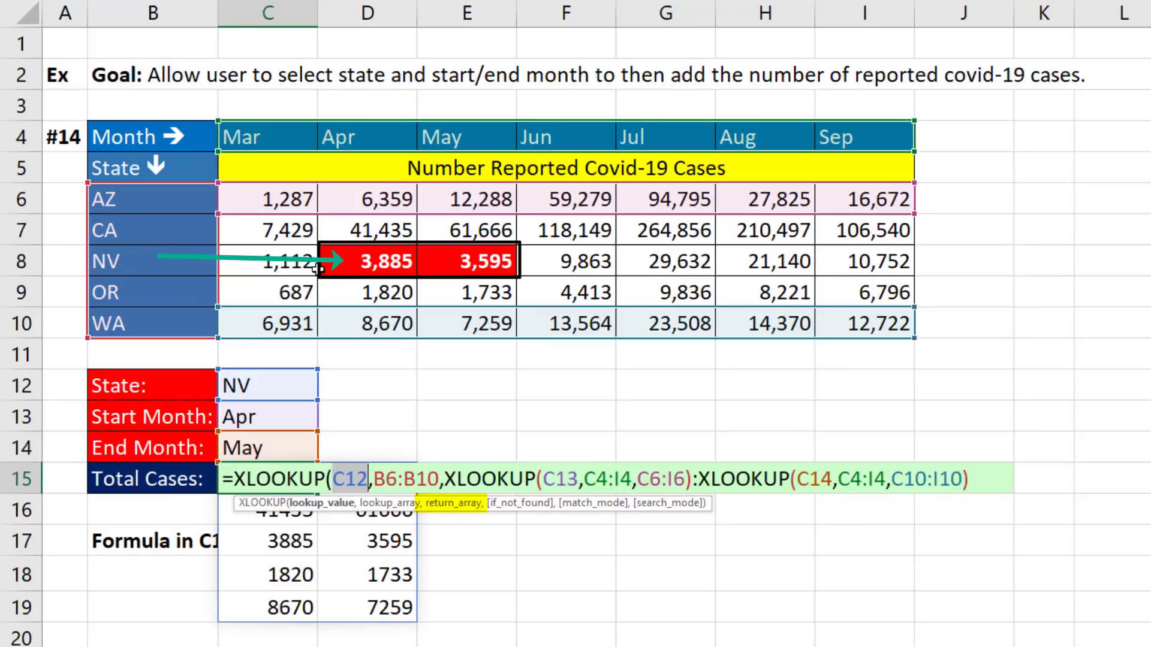
pyautogui.moveTo(488, 275)
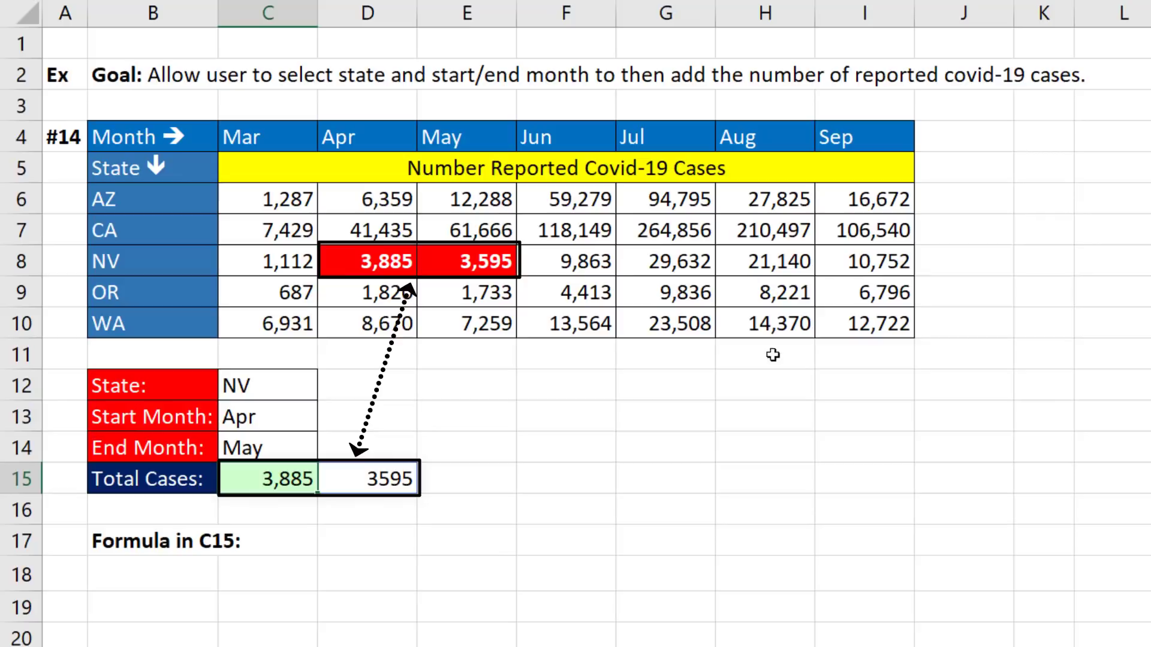
pyautogui.moveTo(428, 487)
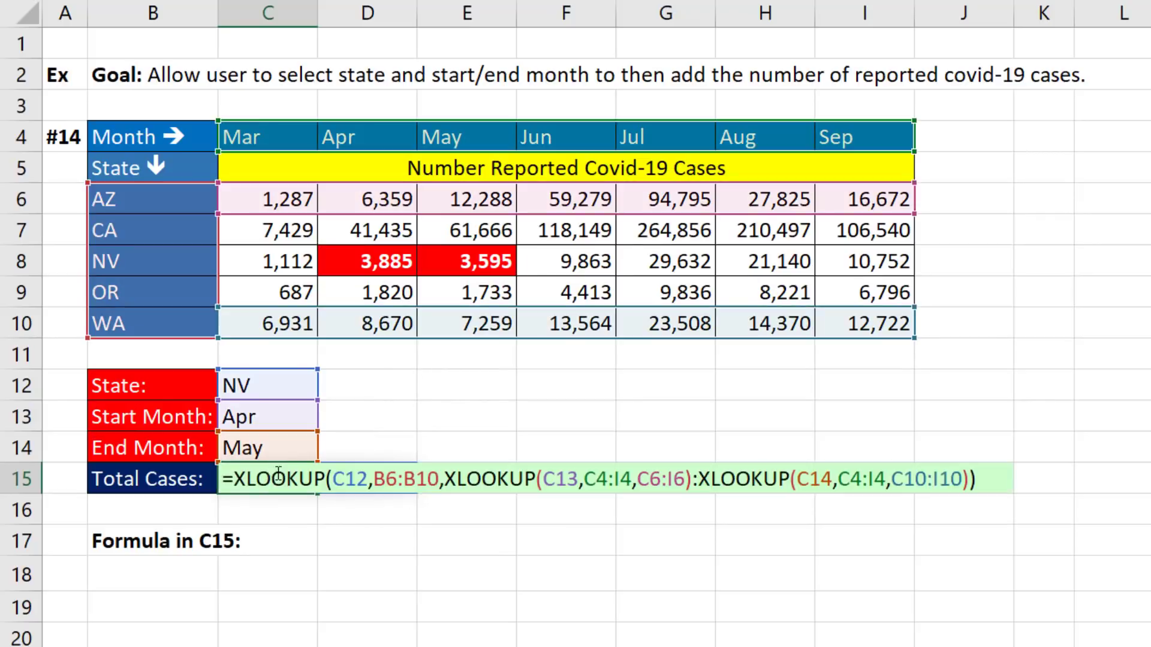
# Wrap the formula in SUM to give one total, 74,982 for NV
pyautogui.write('s')
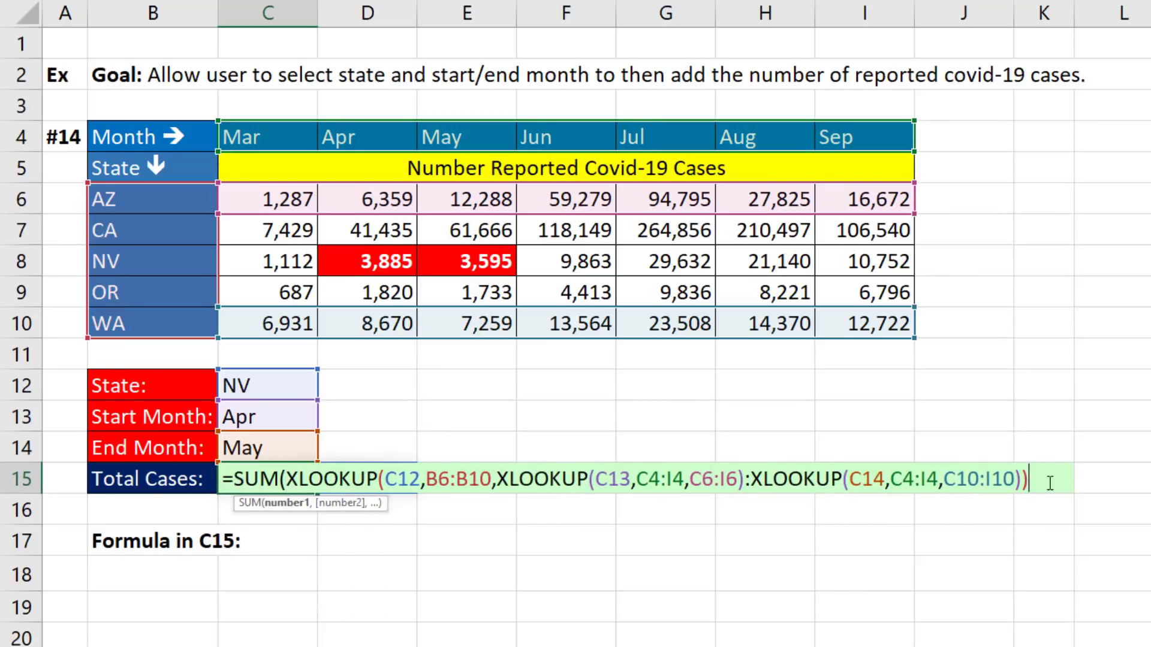
pyautogui.press('Enter')
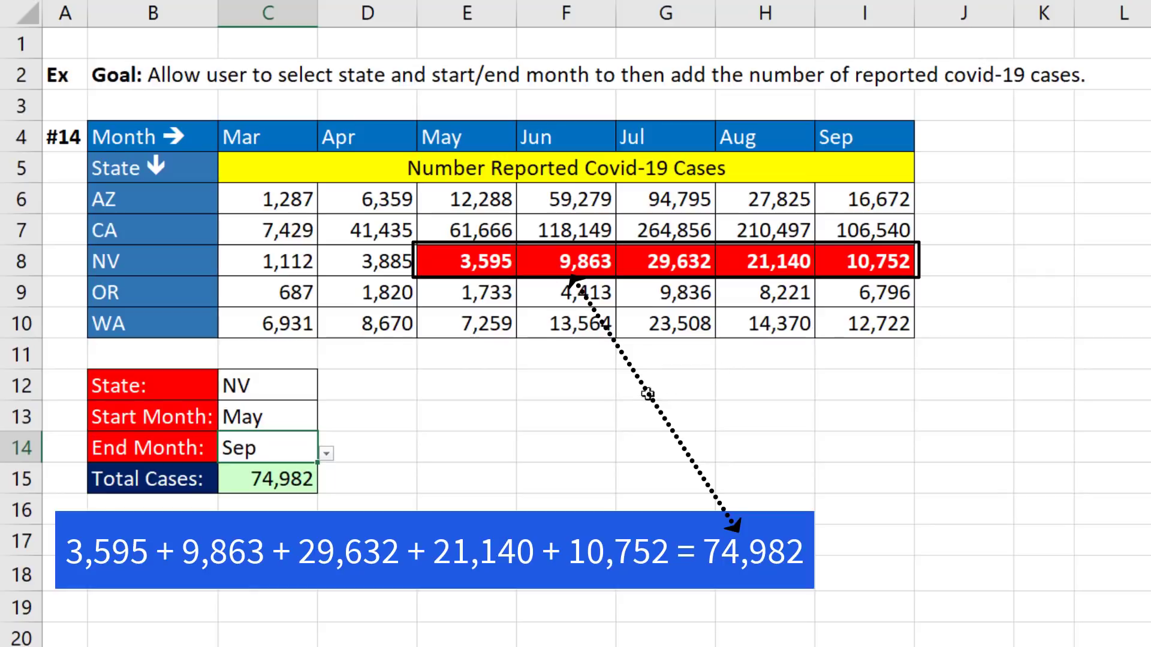
pyautogui.moveTo(314, 486)
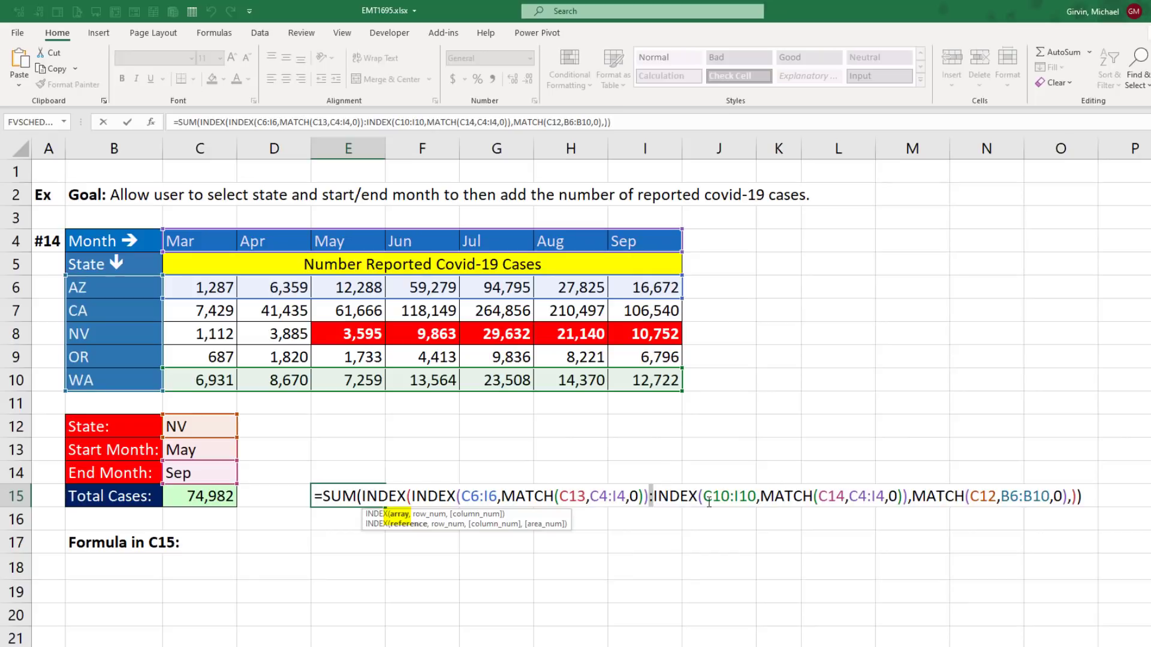
pyautogui.moveTo(533, 483)
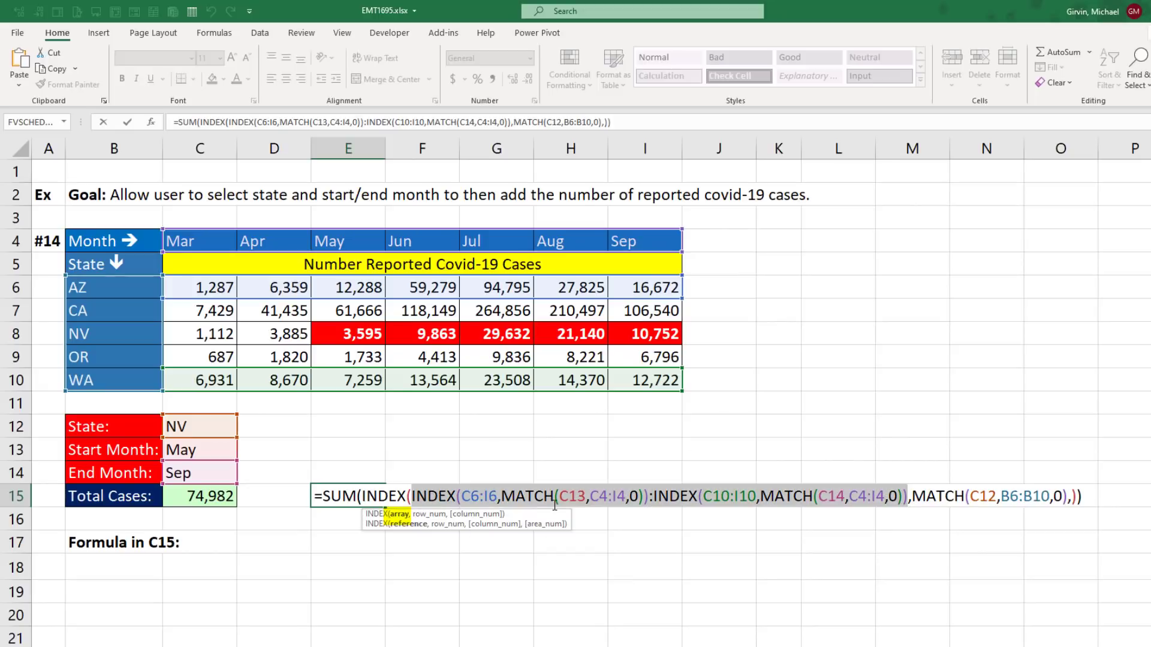
pyautogui.moveTo(429, 522)
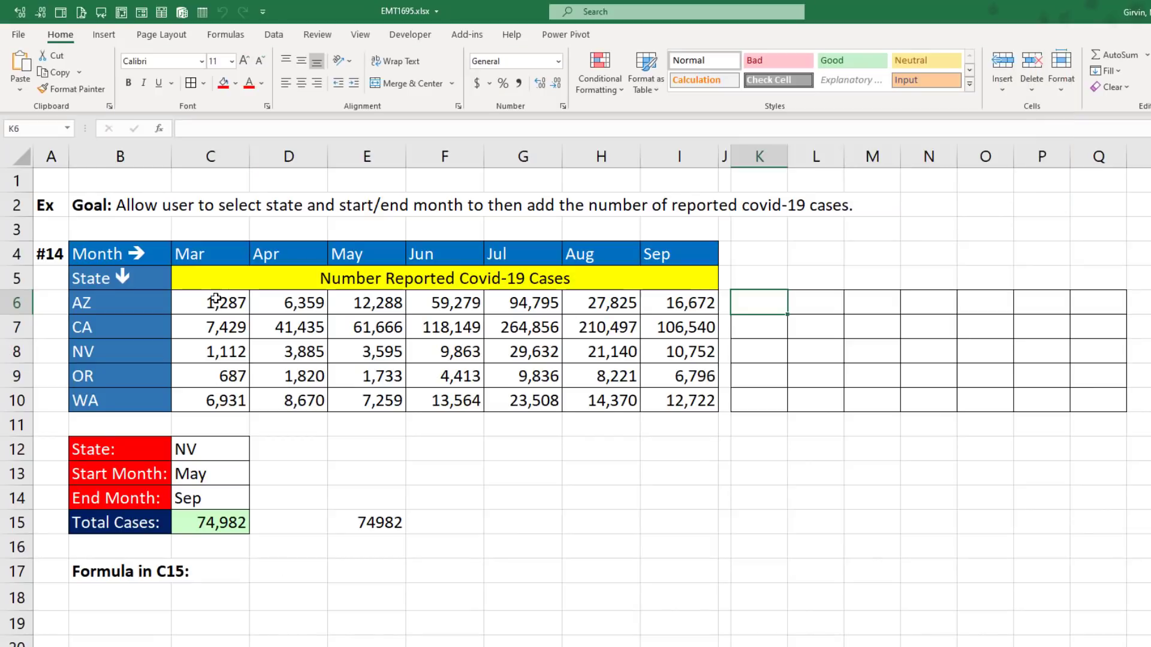
pyautogui.moveTo(651, 402)
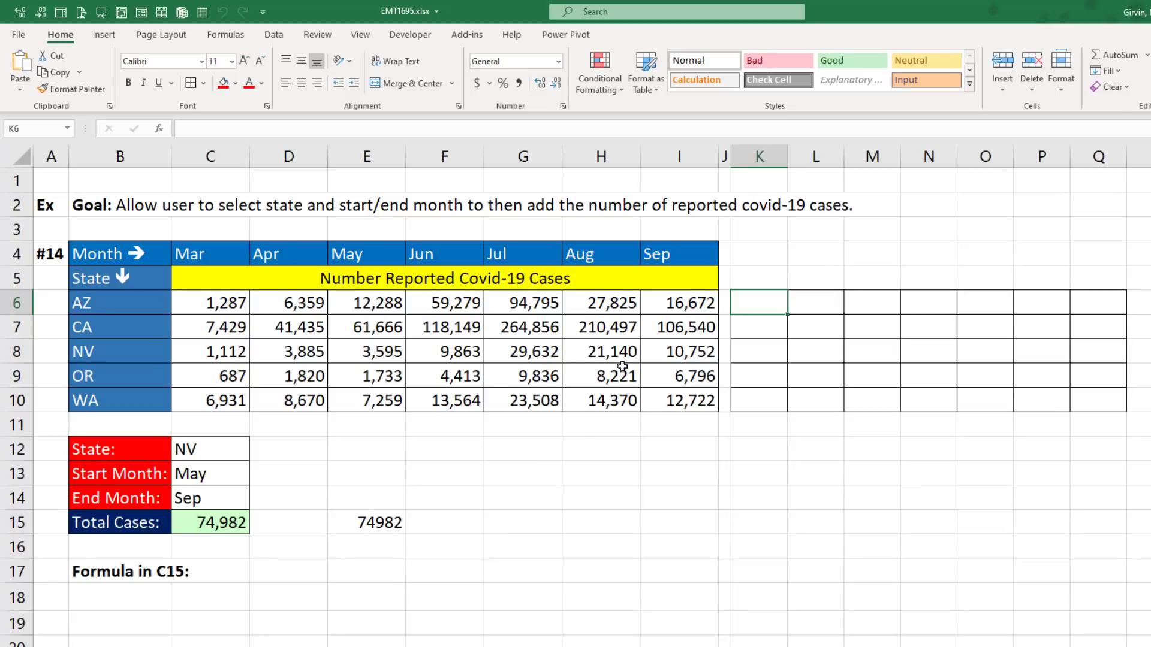
pyautogui.moveTo(688, 372)
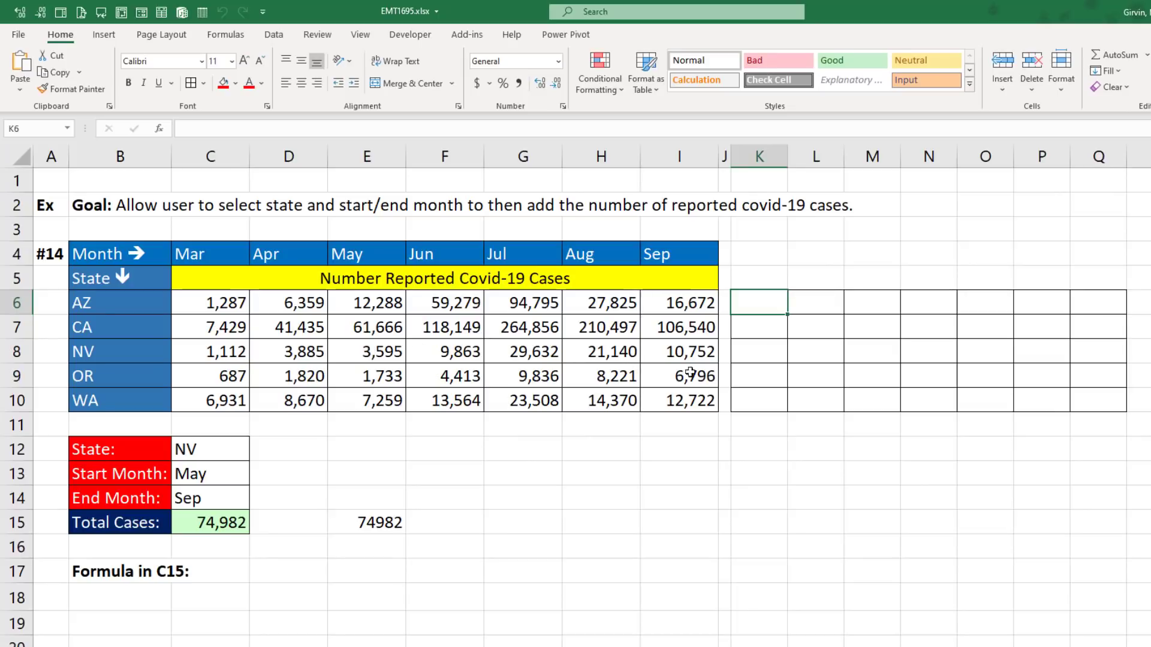
pyautogui.moveTo(666, 314)
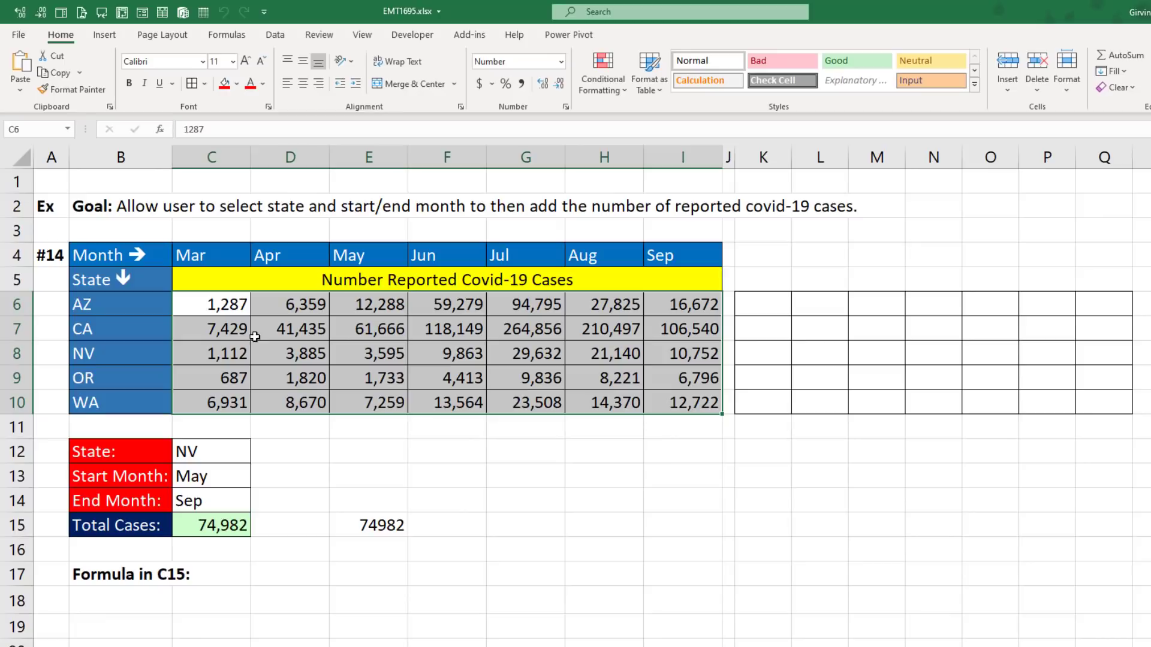
pyautogui.moveTo(524, 336)
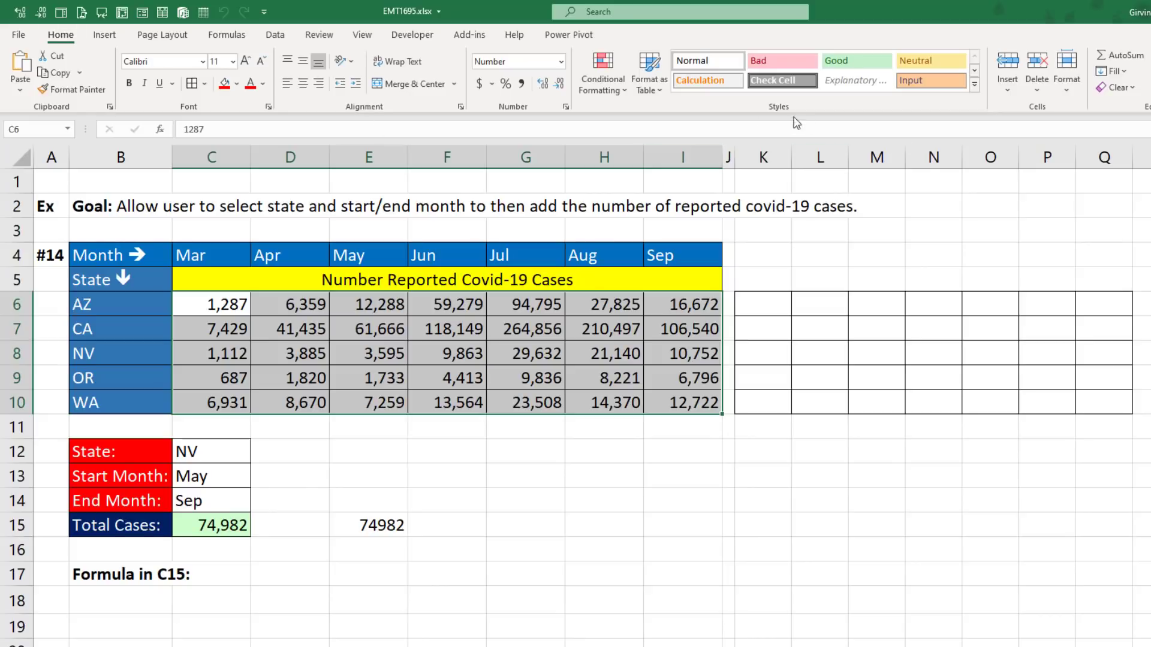
pyautogui.click(601, 72)
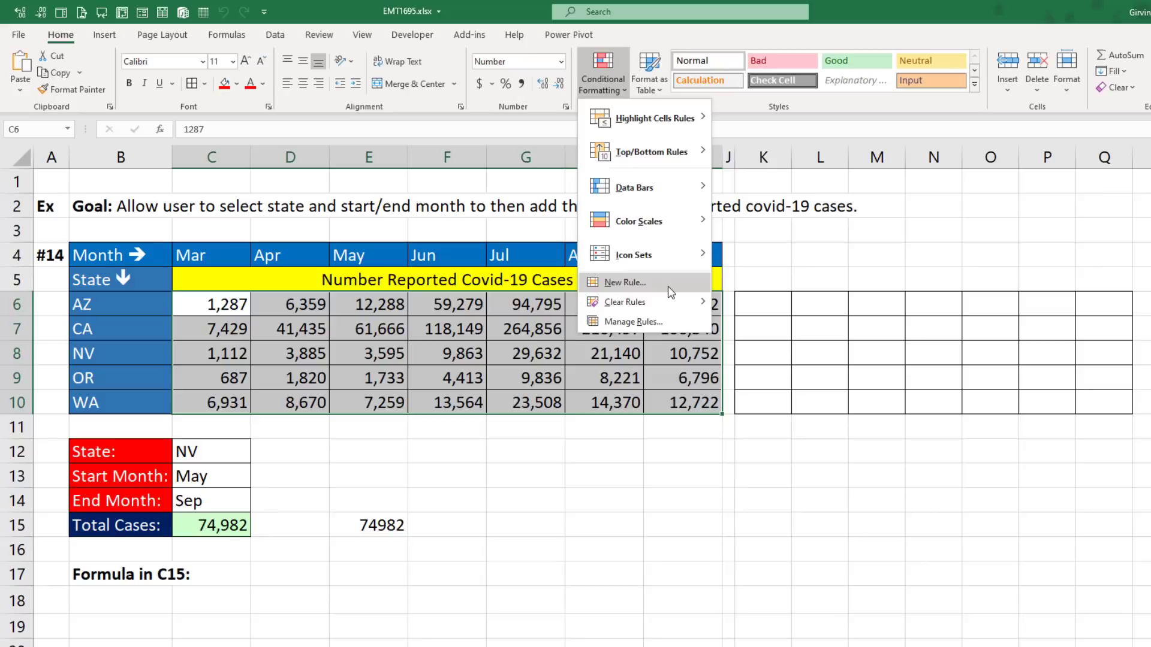
pyautogui.moveTo(648, 151)
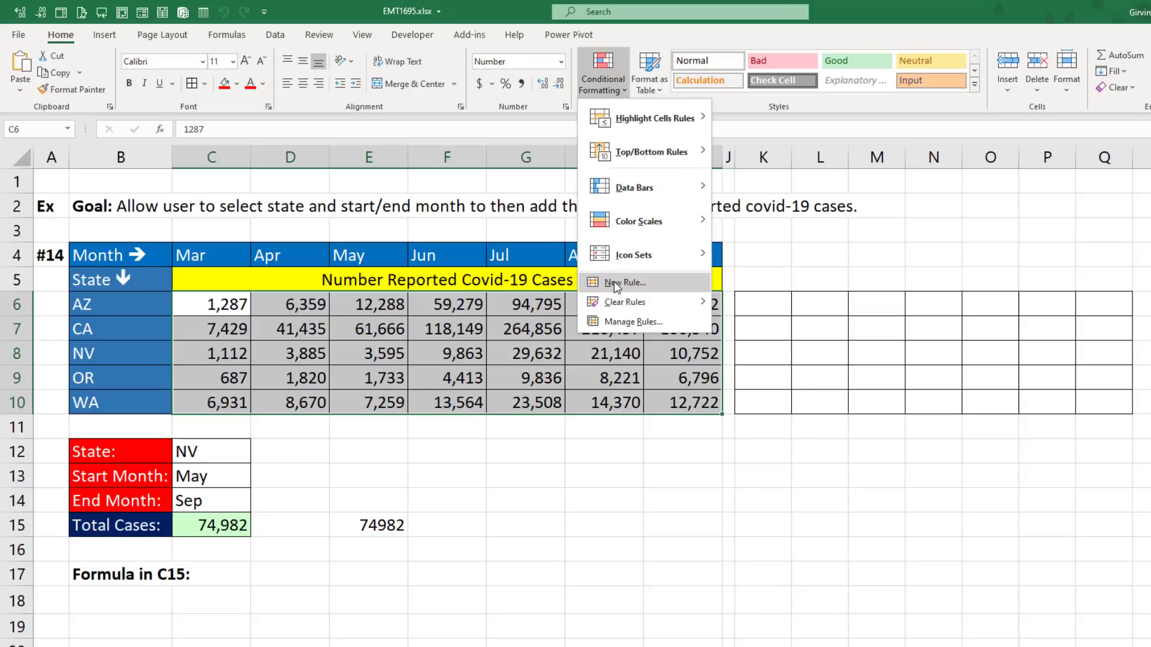
pyautogui.moveTo(615, 290)
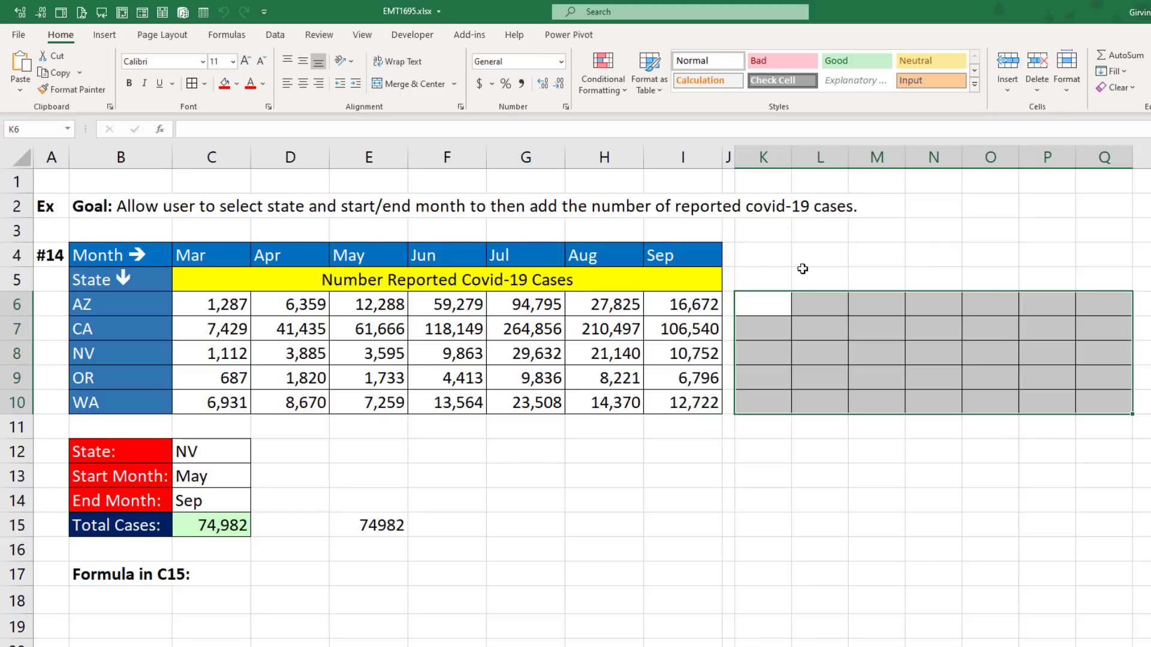
pyautogui.moveTo(821, 339)
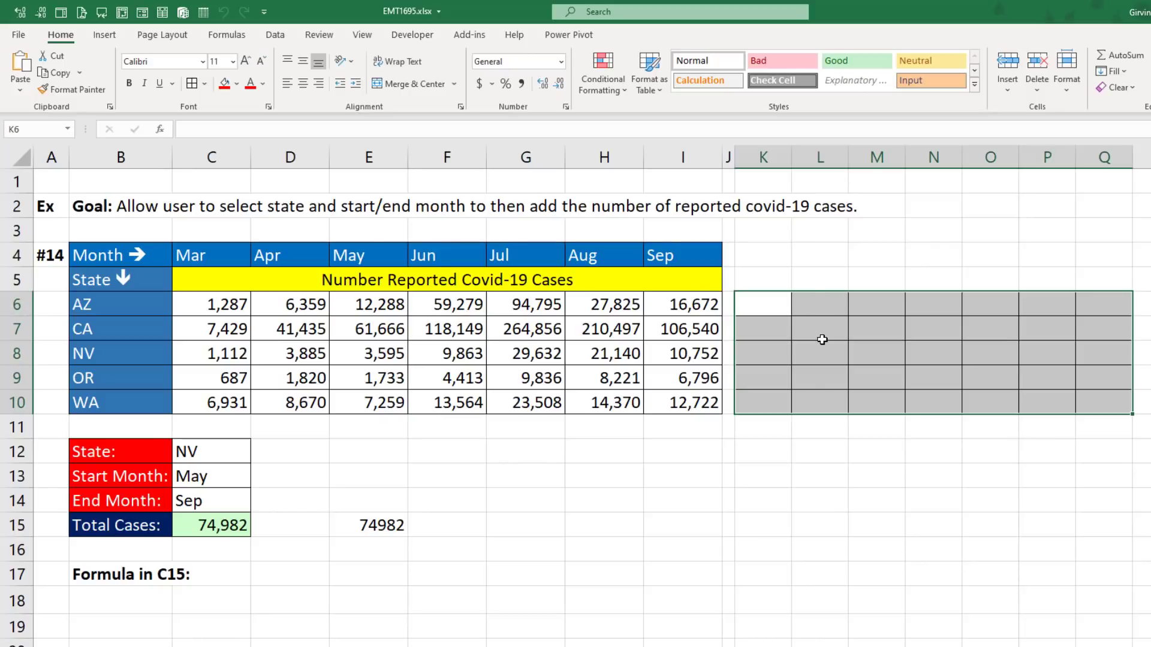
pyautogui.moveTo(886, 321)
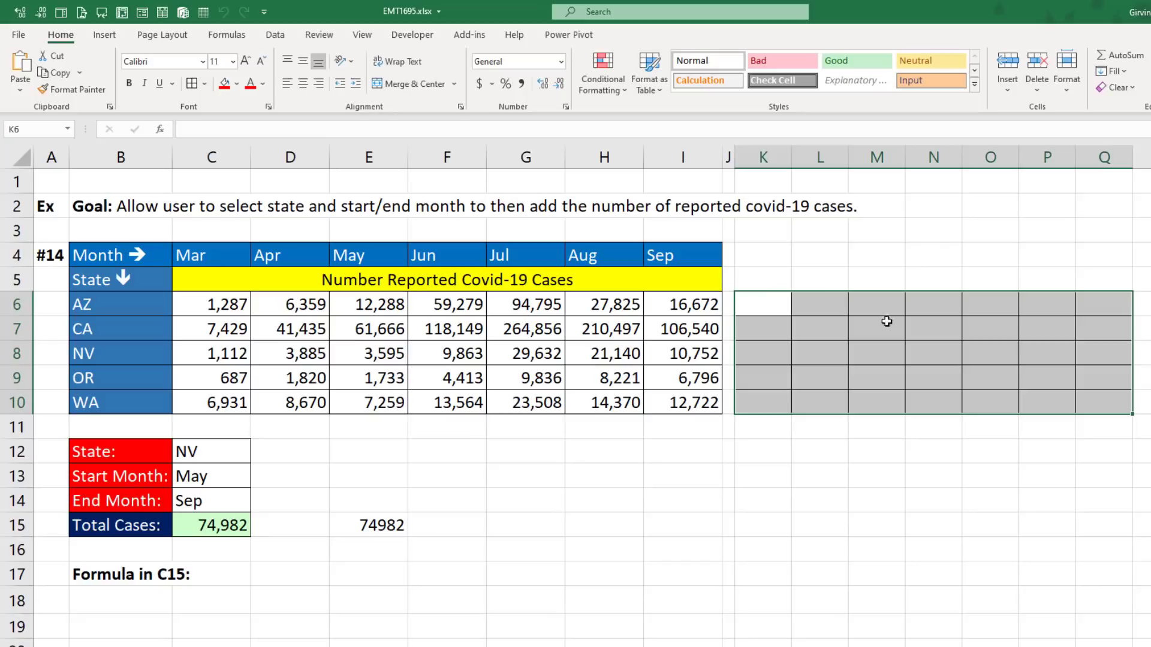
pyautogui.moveTo(653, 278)
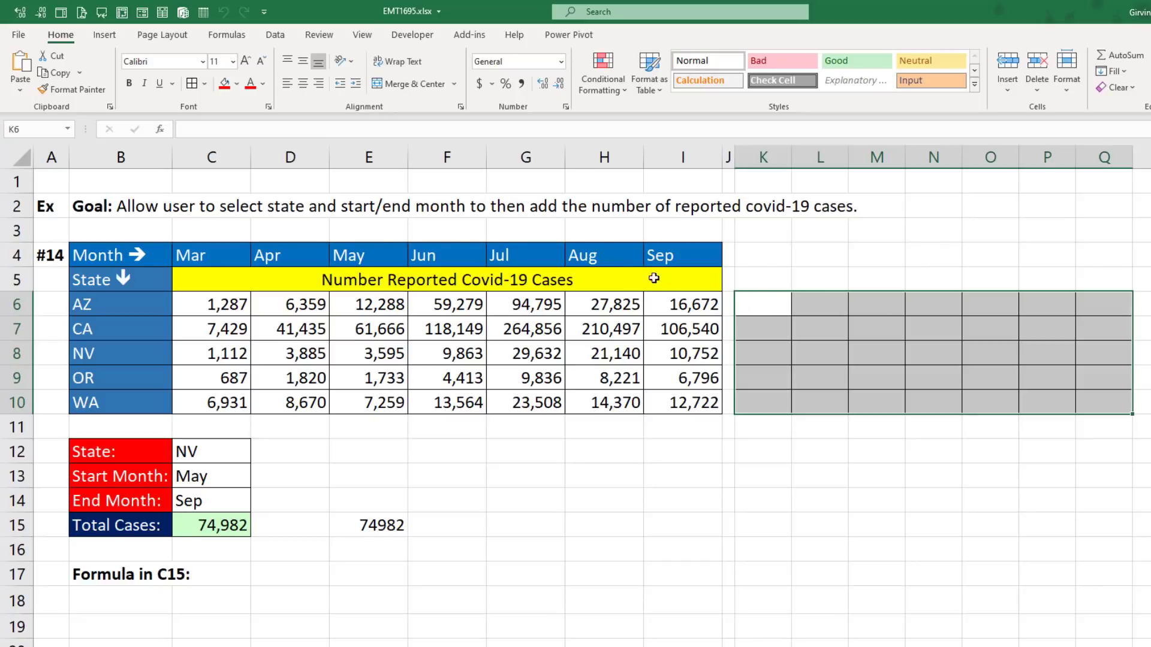
pyautogui.moveTo(602, 73)
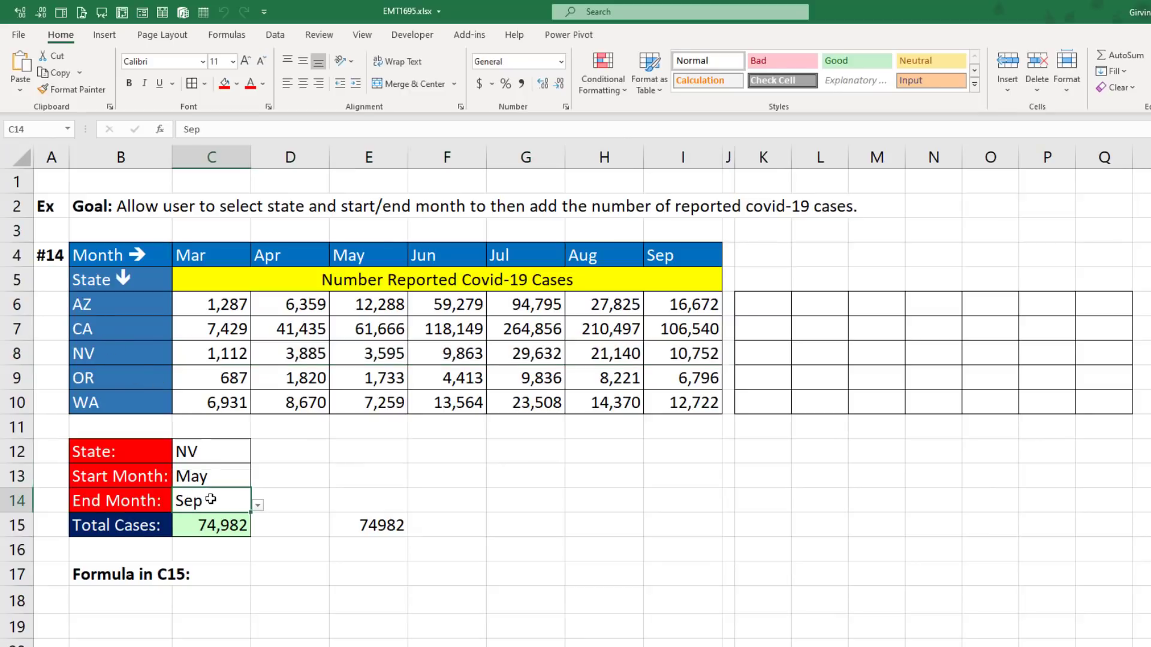
pyautogui.moveTo(228, 496)
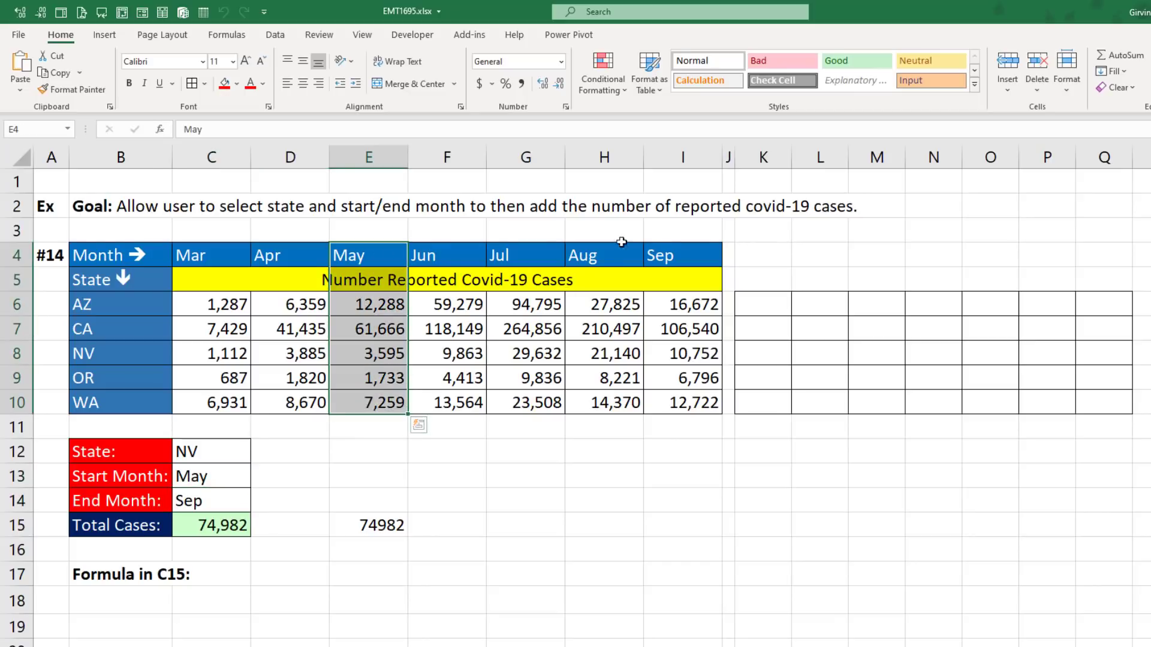
pyautogui.click(682, 255)
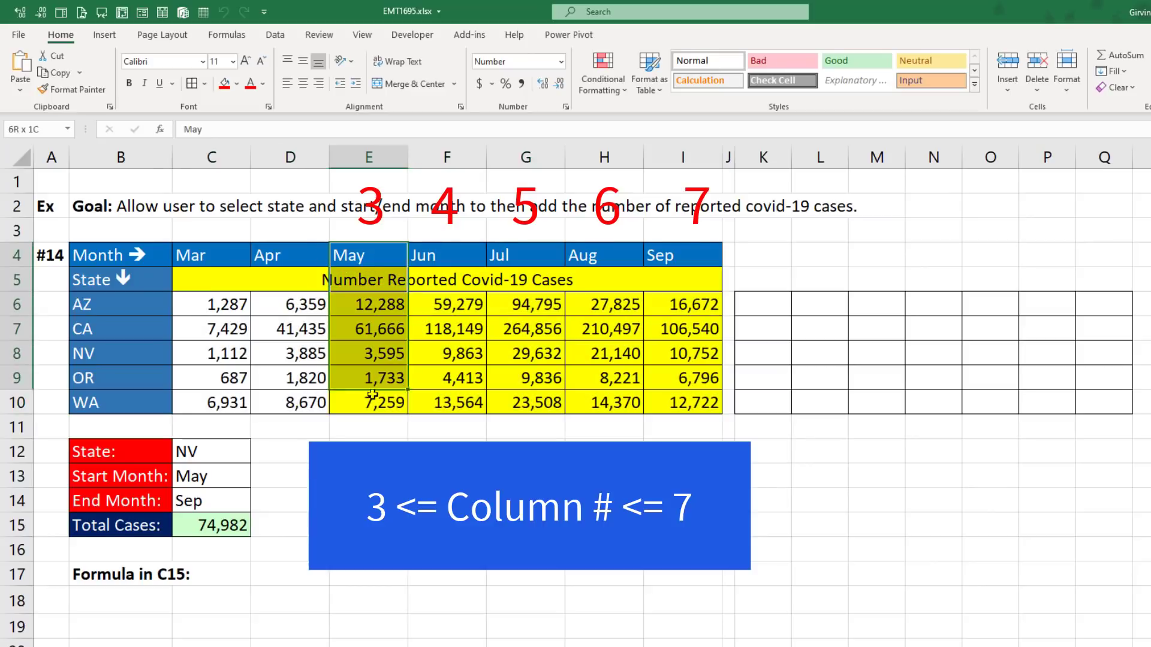
pyautogui.click(681, 255)
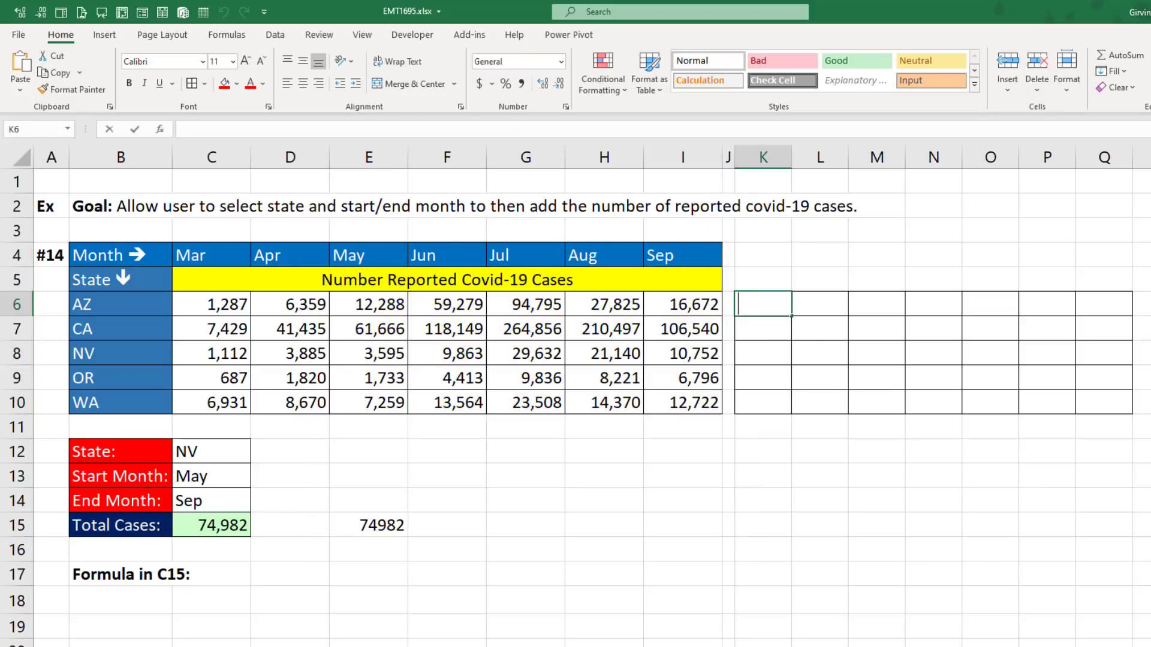
# Enter =COLUMNS($C6:C6) in K6 and fill it across to Q and down to row 10
pyautogui.write('=column')
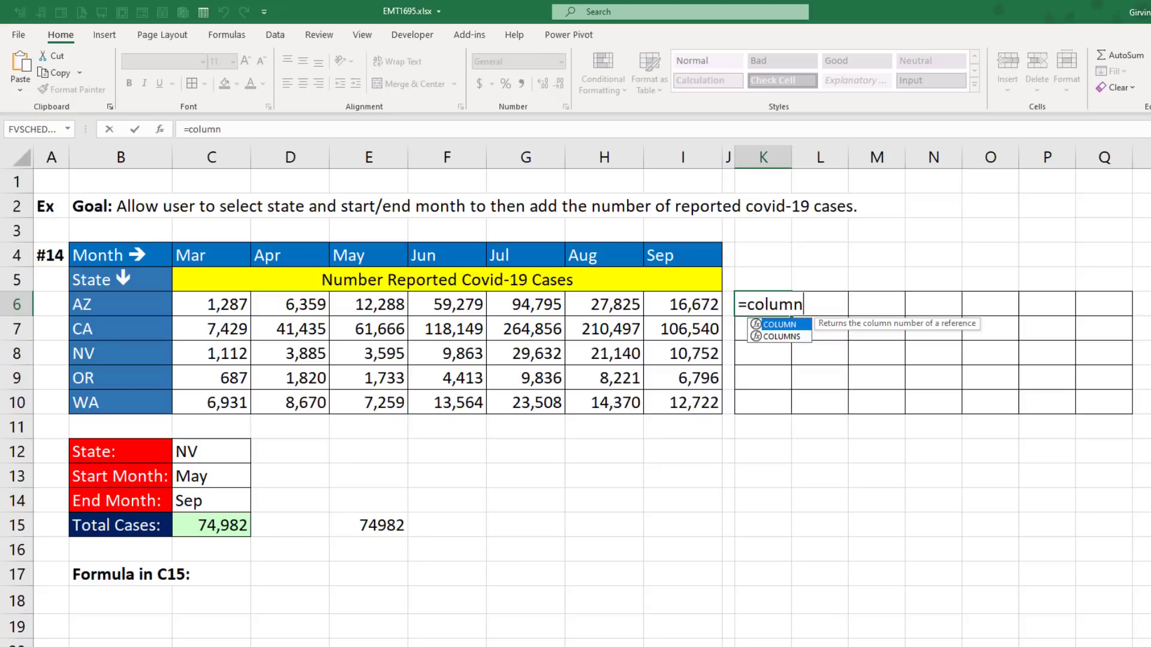
pyautogui.press('Down')
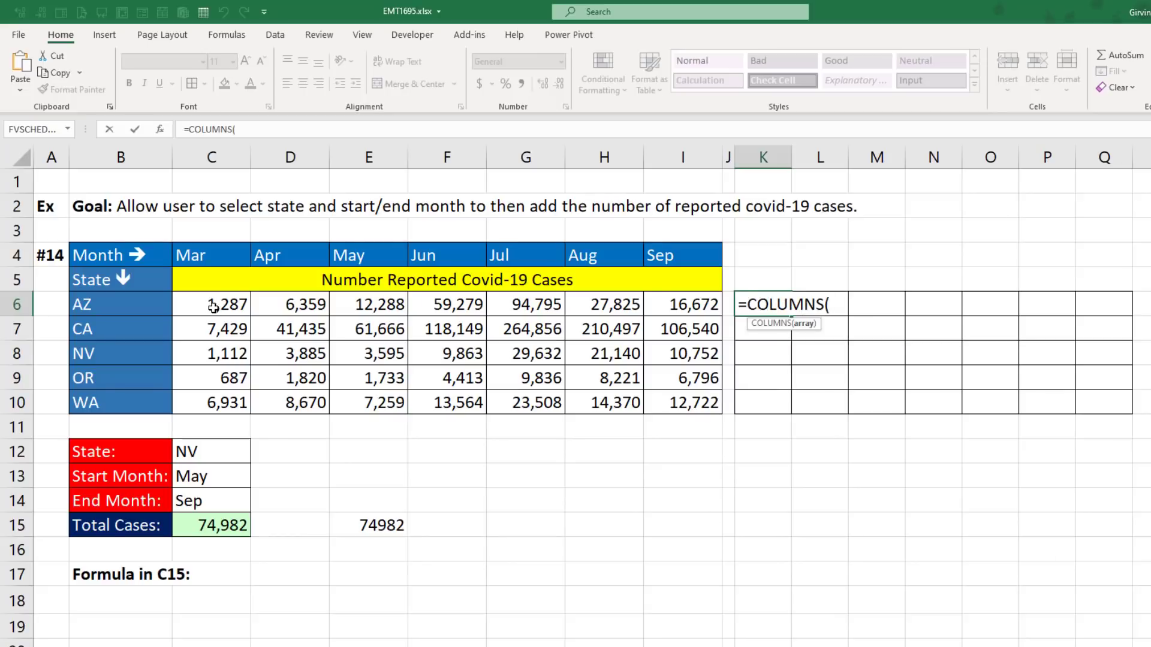
pyautogui.moveTo(784, 428)
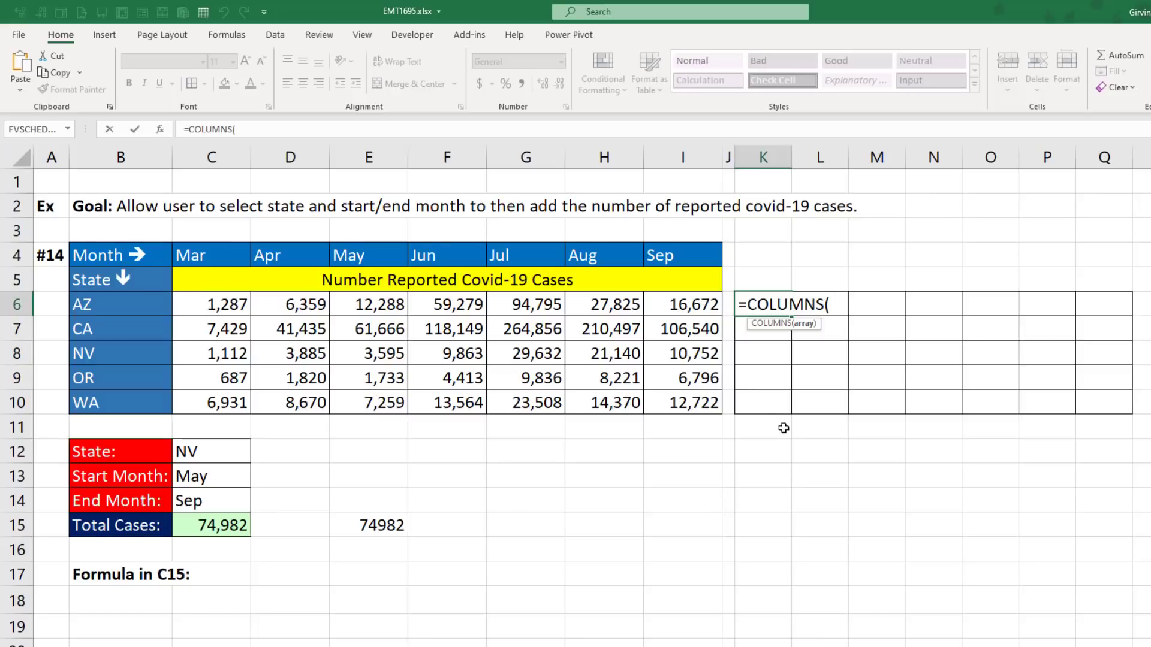
pyautogui.write('$')
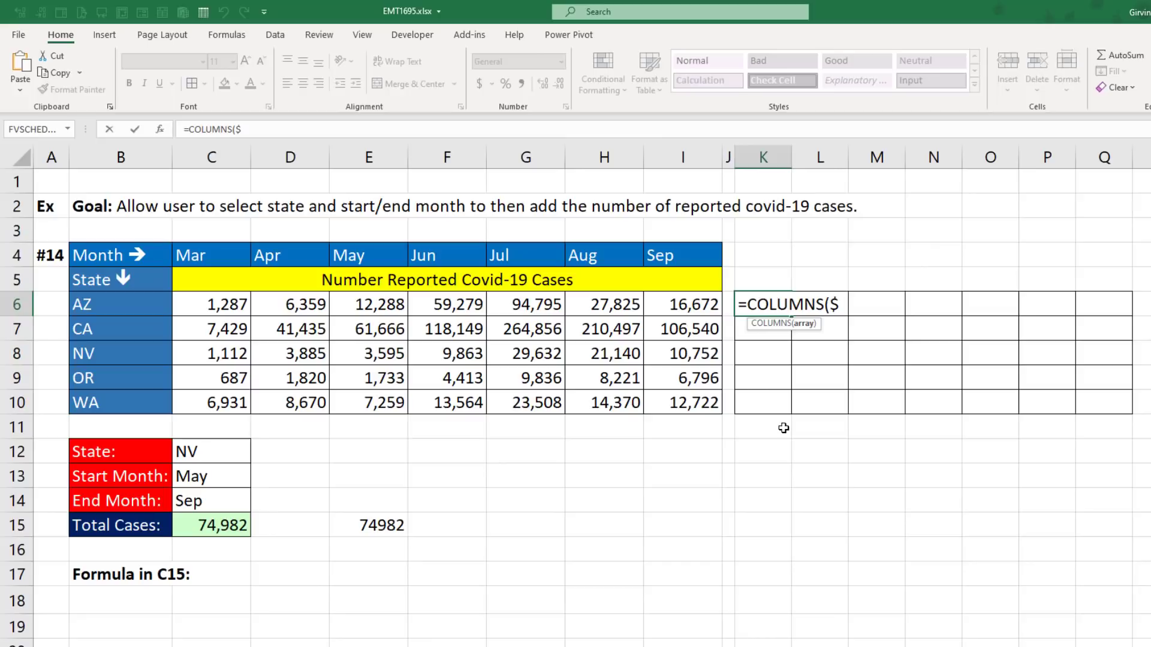
pyautogui.write('C')
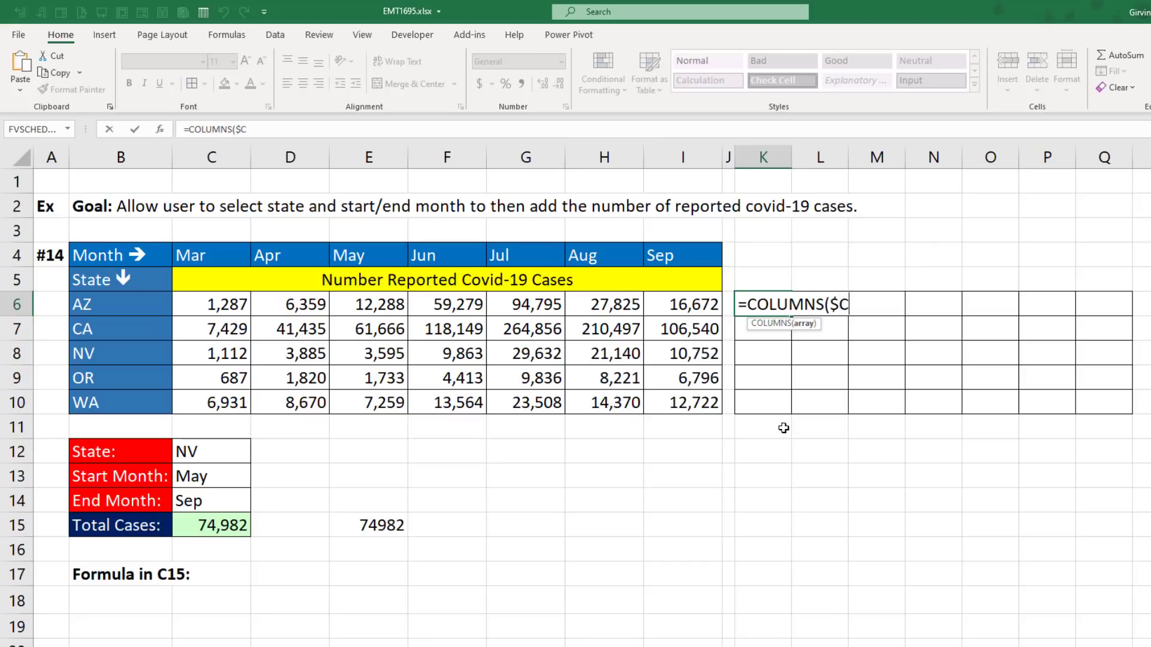
pyautogui.click(210, 304)
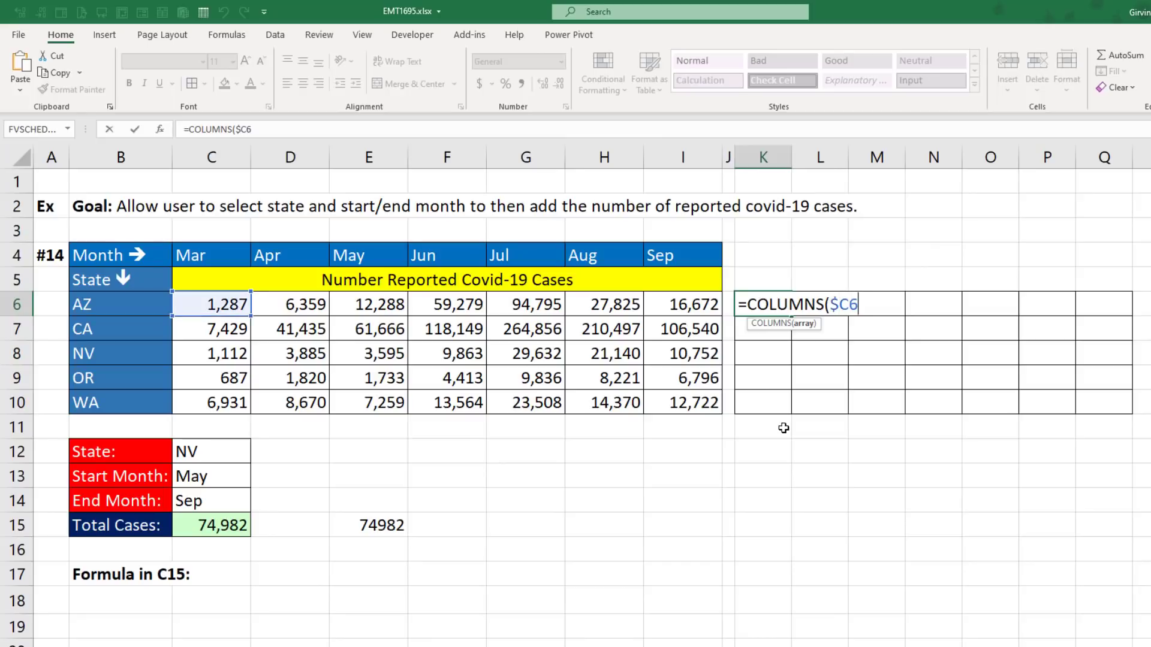
pyautogui.write(':c6')
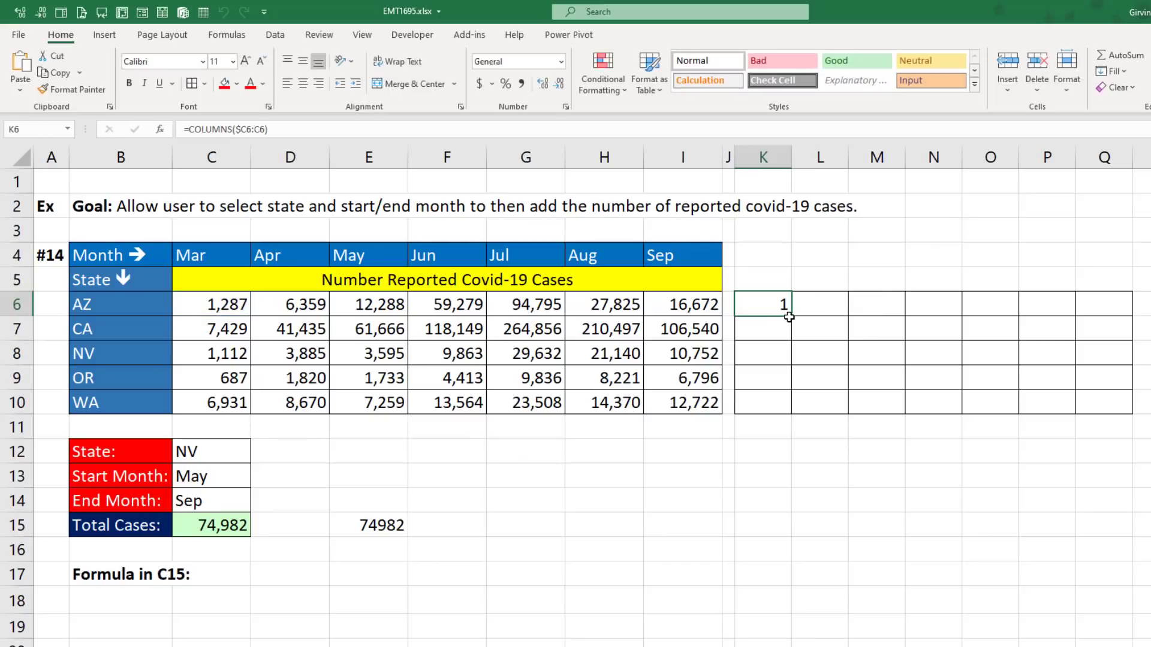
pyautogui.moveTo(789, 316); pyautogui.dragTo(1122, 304)
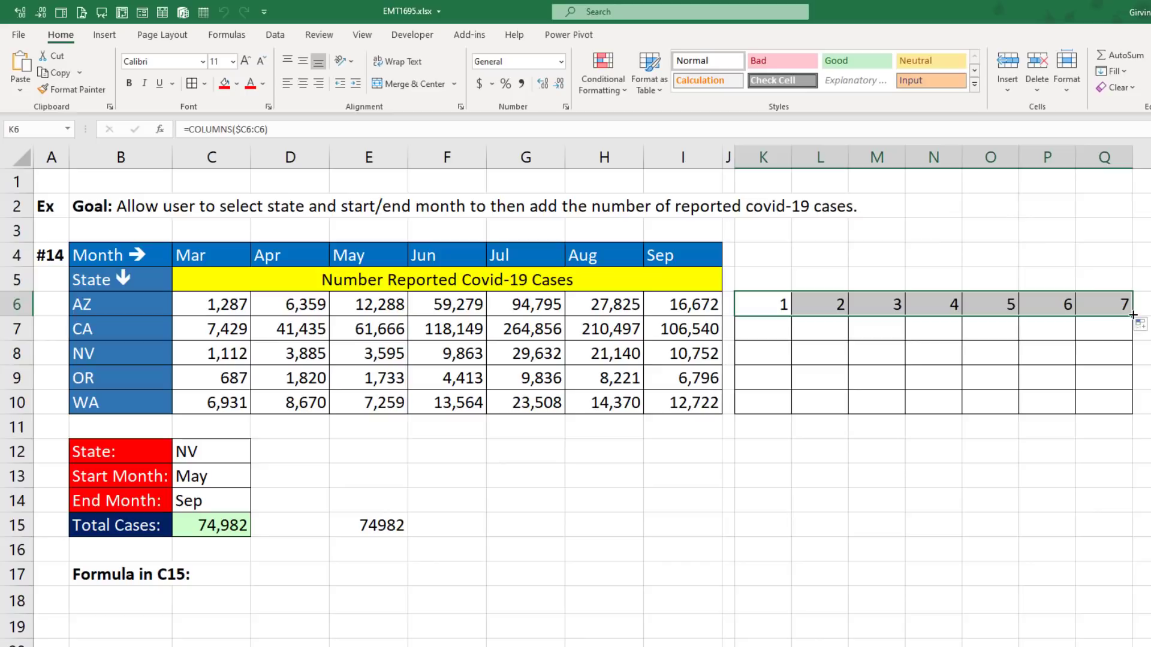
pyautogui.moveTo(1132, 316); pyautogui.dragTo(1132, 411)
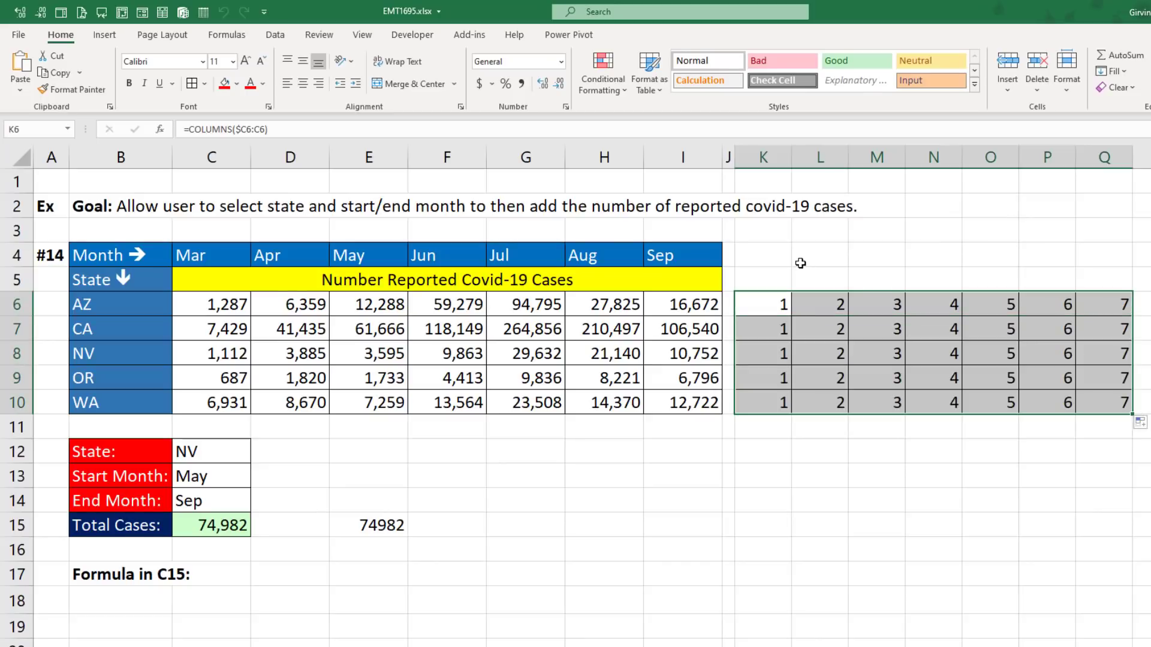
pyautogui.moveTo(690, 346)
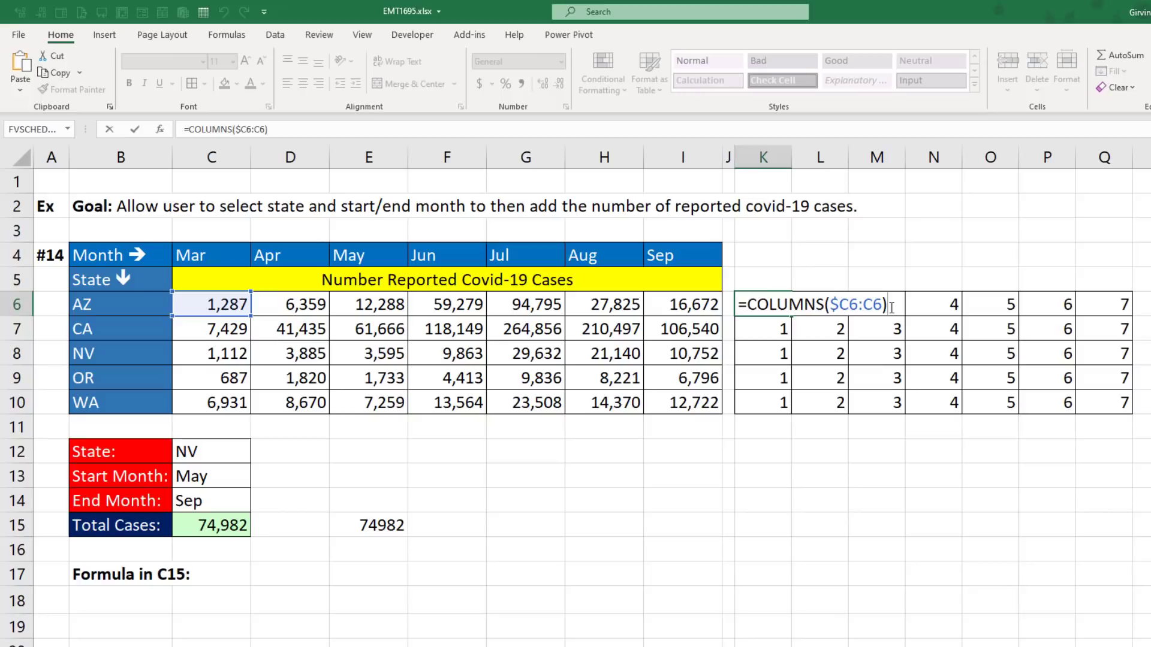
# Extend K6 to =COLUMNS($C6:C6)>=XMATCH($C$13,$C$4:$I$4)
pyautogui.write('<=')
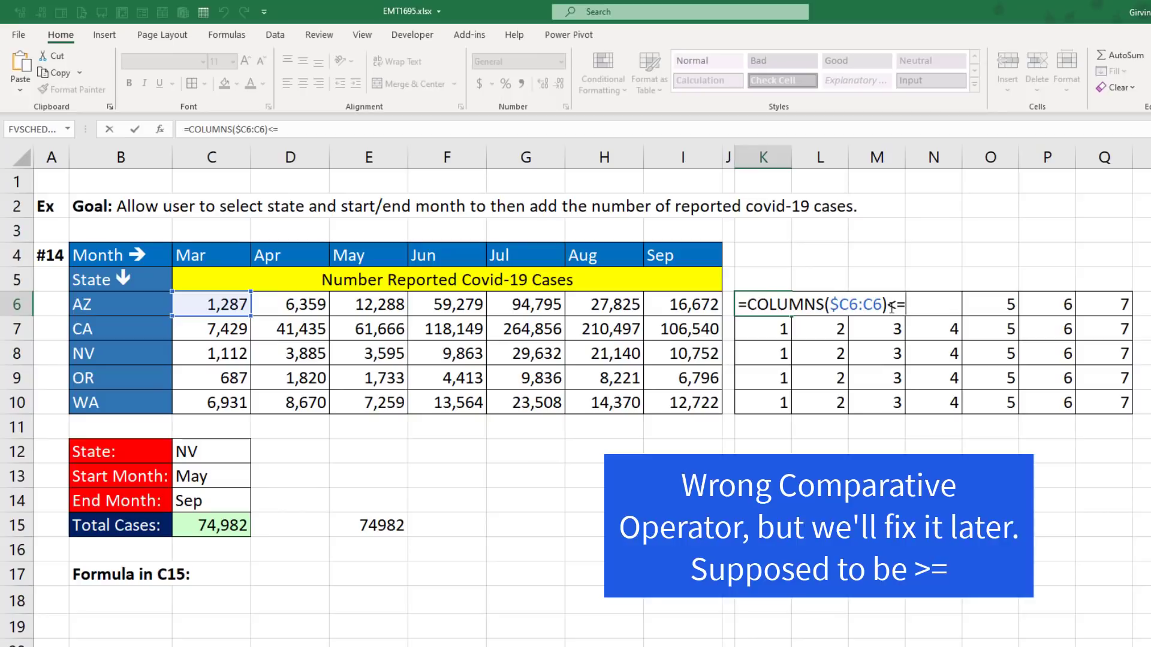
pyautogui.write('XMATCH(')
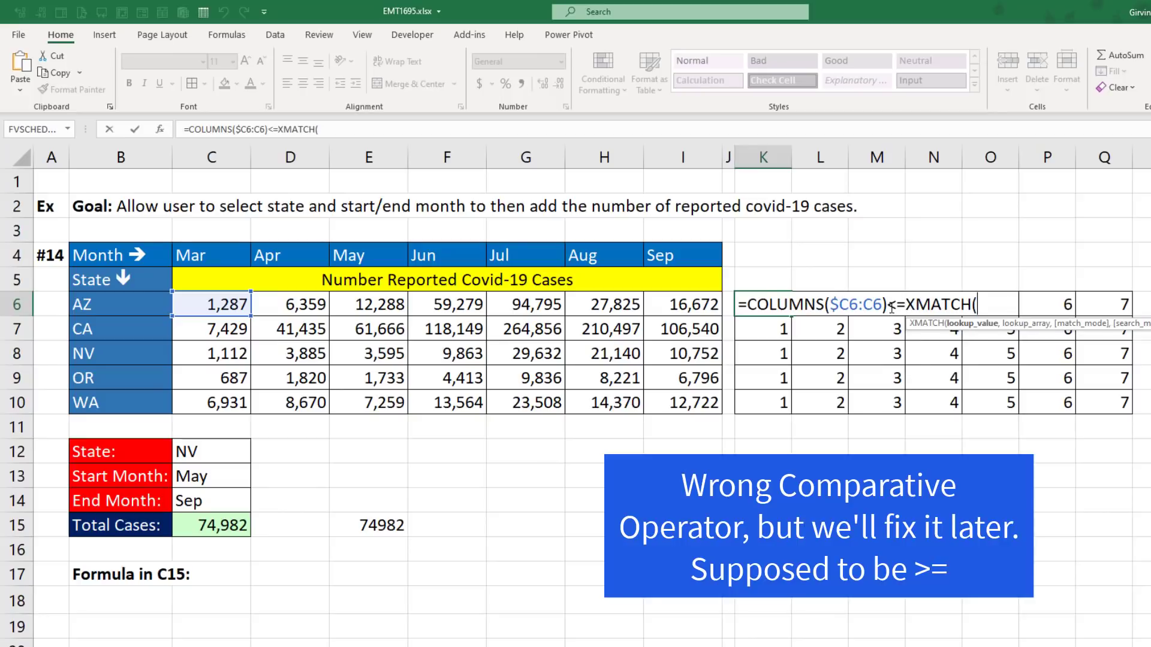
pyautogui.click(212, 475)
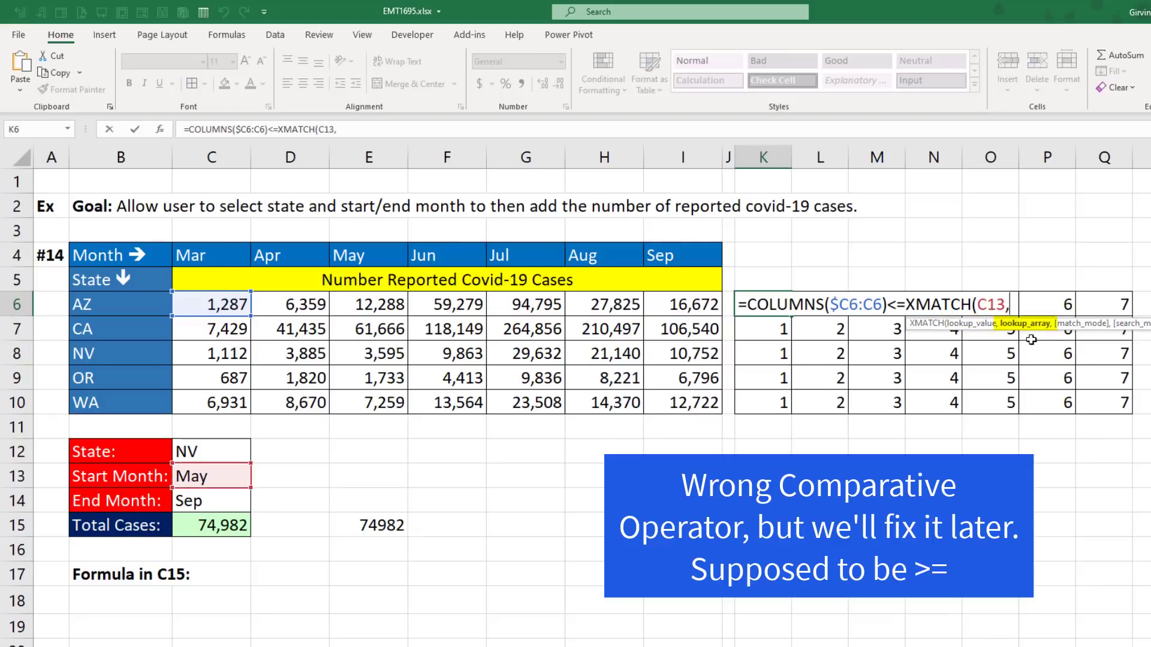
pyautogui.moveTo(211, 255); pyautogui.dragTo(683, 255)
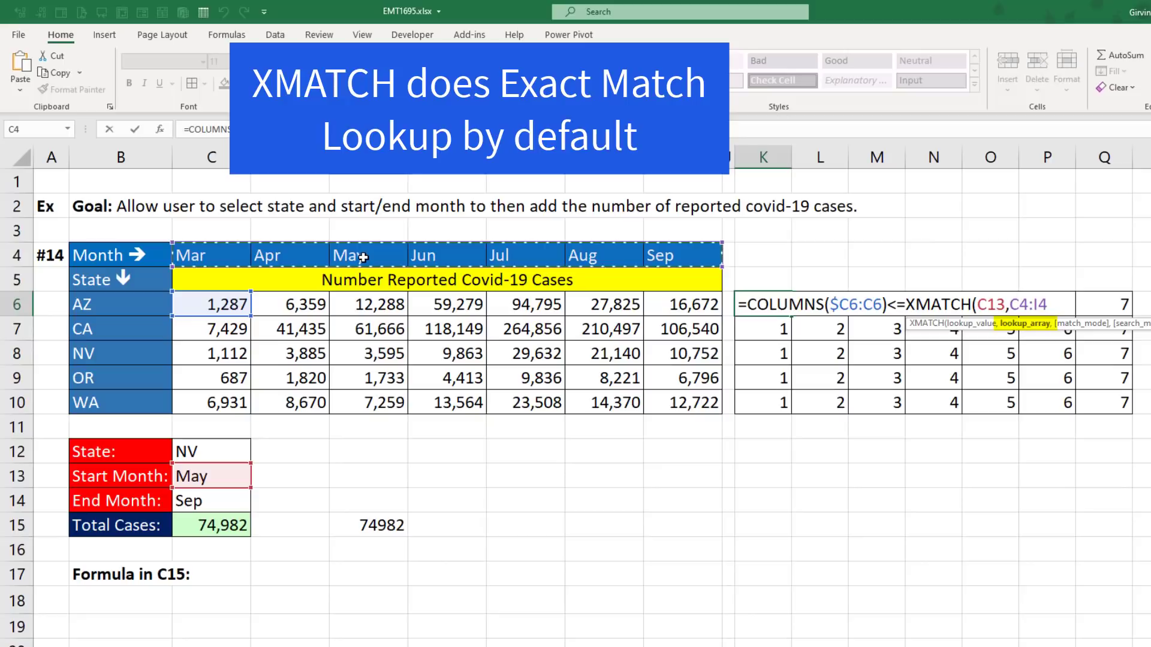
pyautogui.press('f4')
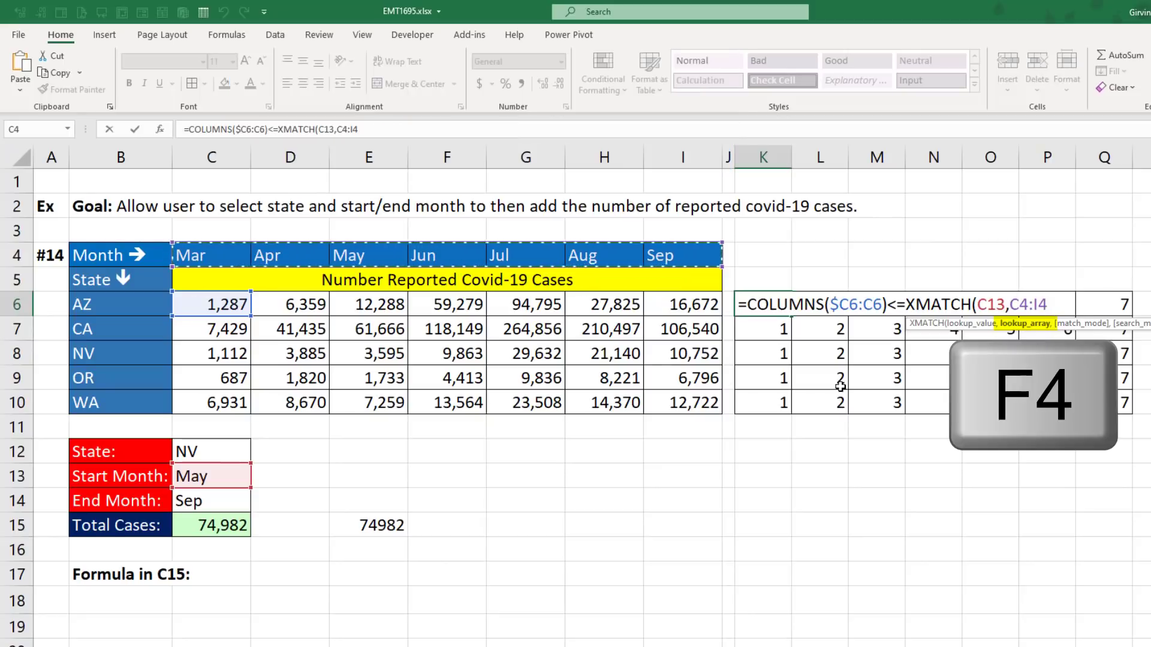
pyautogui.press('f4')
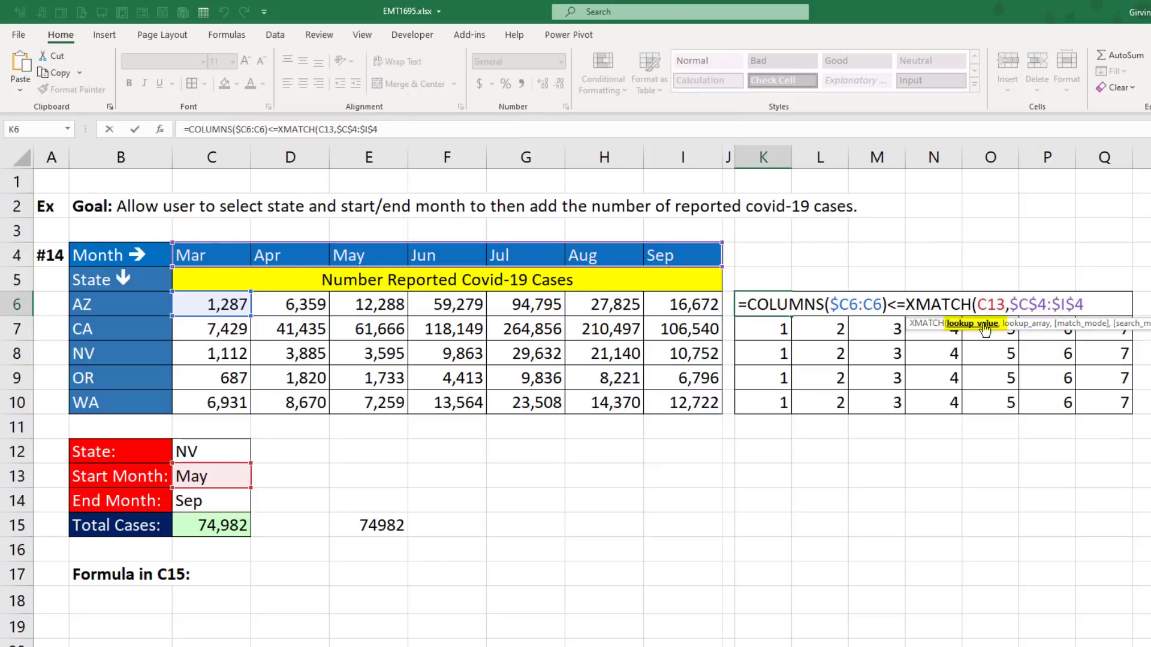
pyautogui.press('f4')
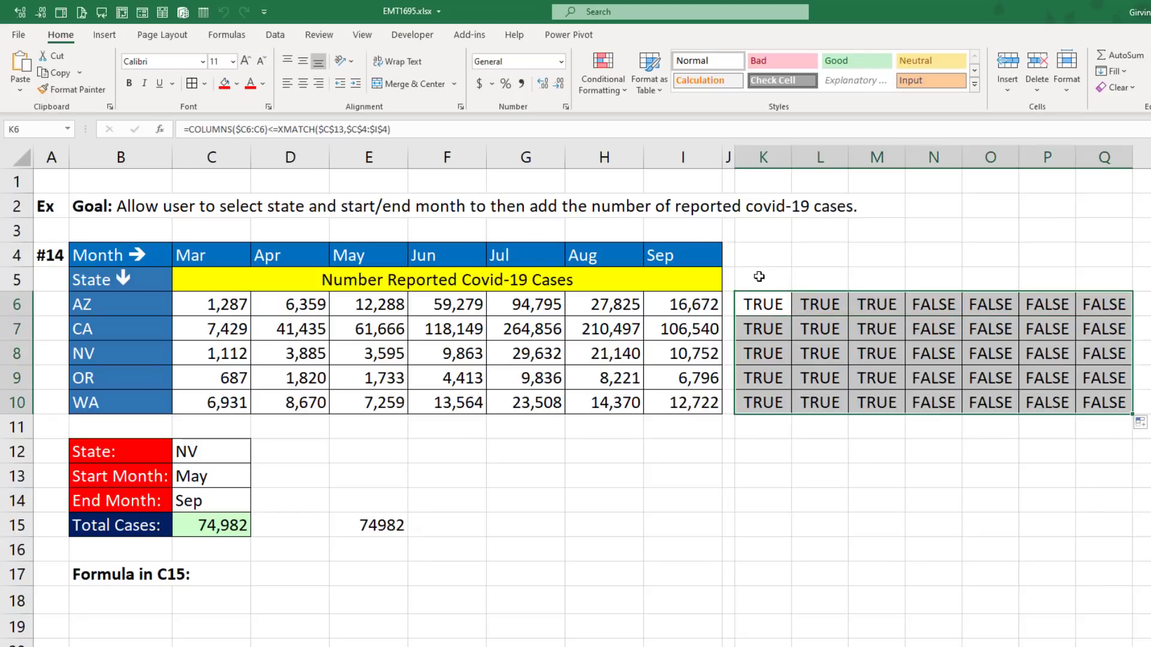
pyautogui.moveTo(977, 432)
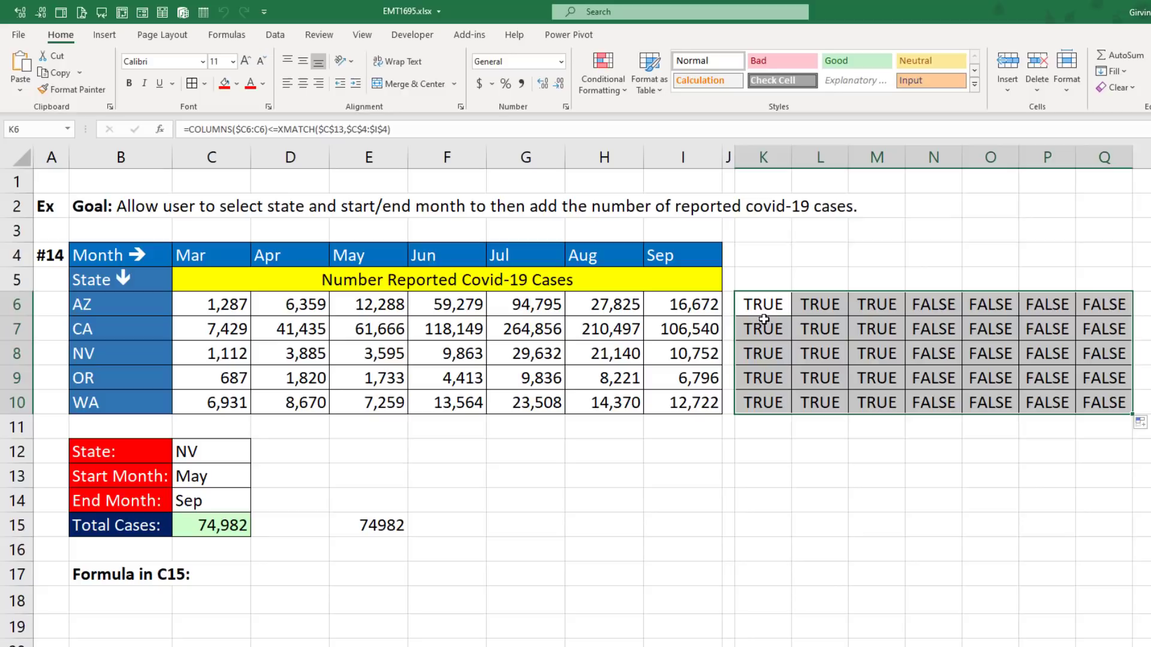
# Copy the start-month comparison text from the K6 formula
pyautogui.doubleClick(762, 304)
pyautogui.write('>')
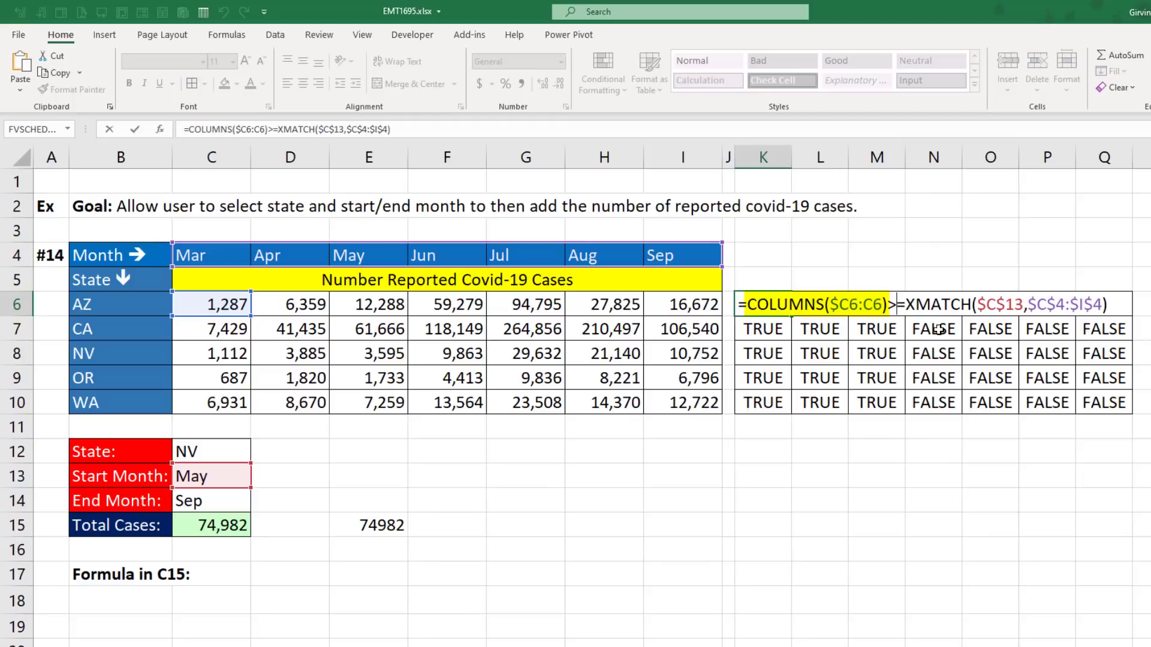
pyautogui.click(762, 303)
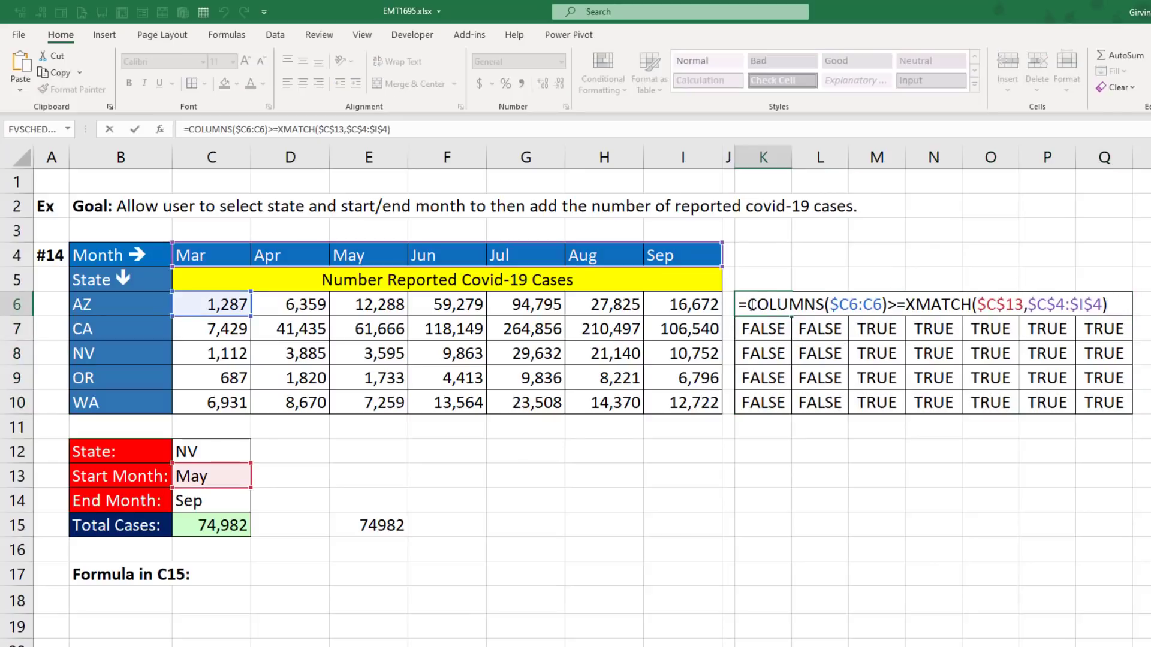
pyautogui.press('ctrl+c')
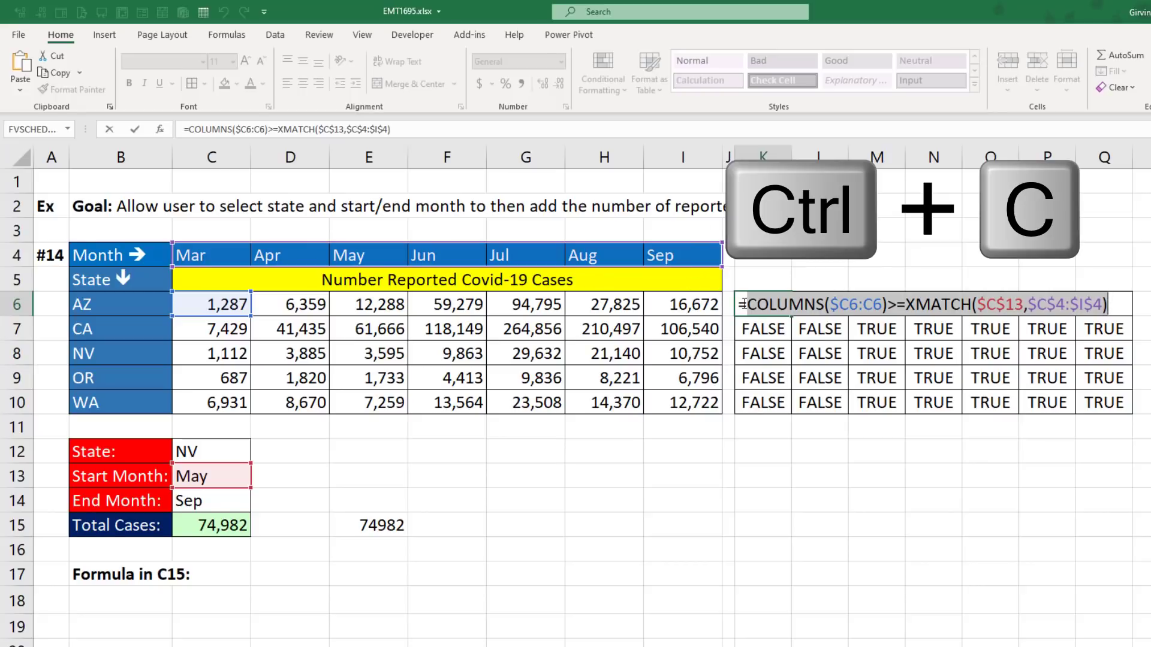
# Wrap the test in AND with a second comparison against $C$14 across the grid
pyautogui.write('AND(')
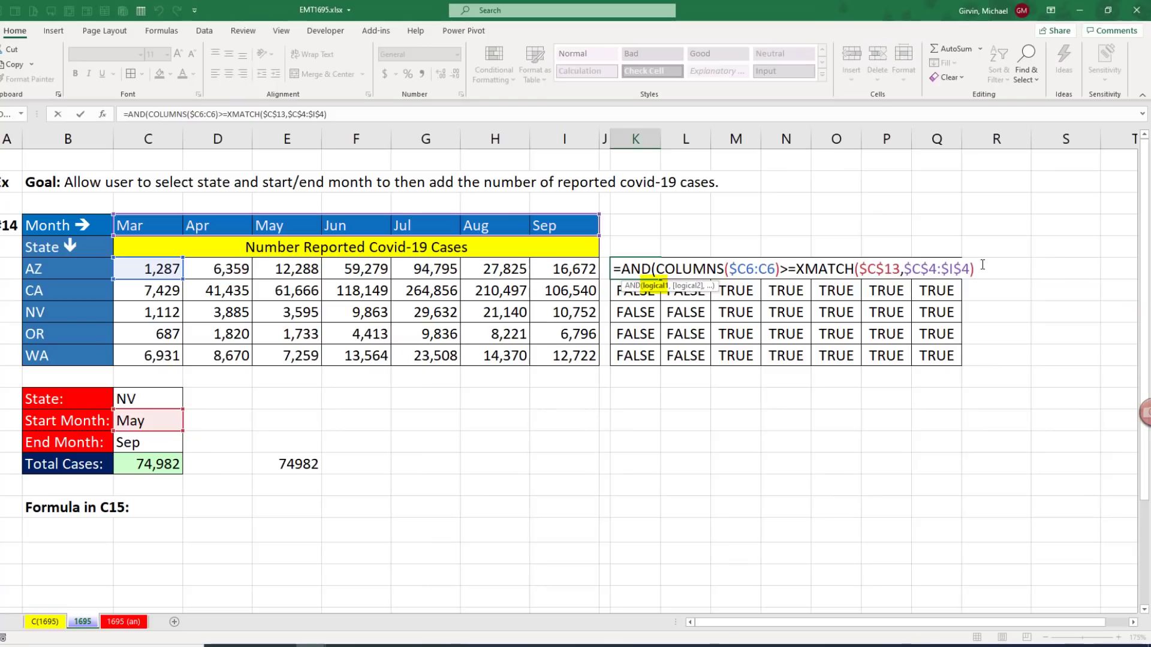
pyautogui.press('ctrl+v')
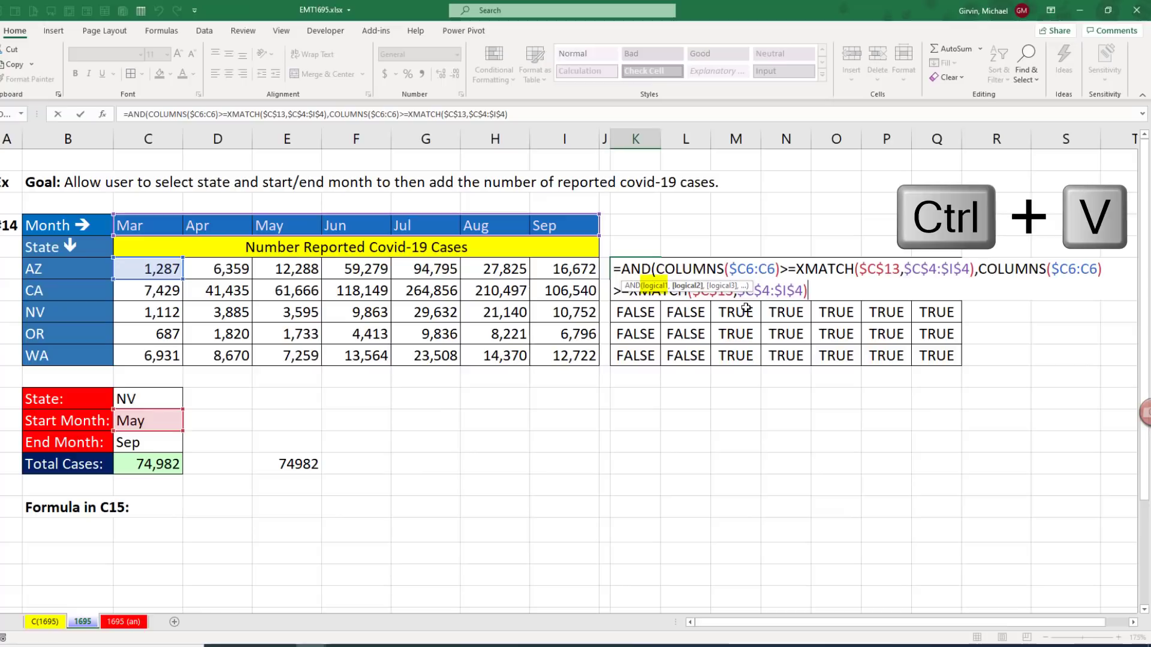
pyautogui.press('ctrl+v')
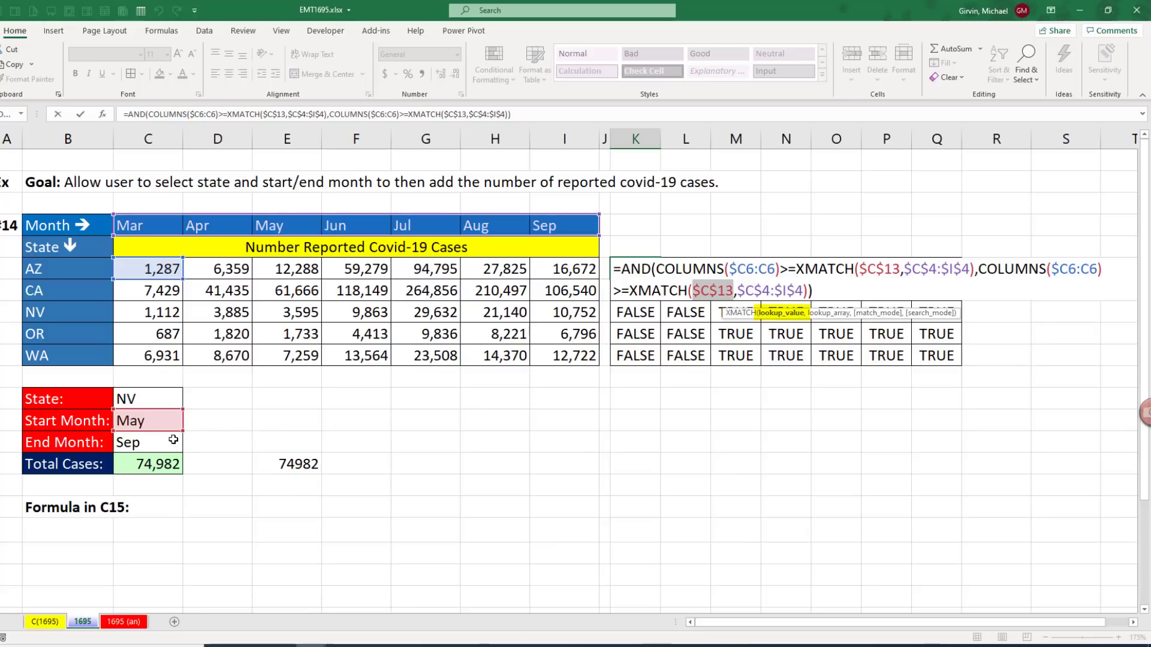
pyautogui.press('f4')
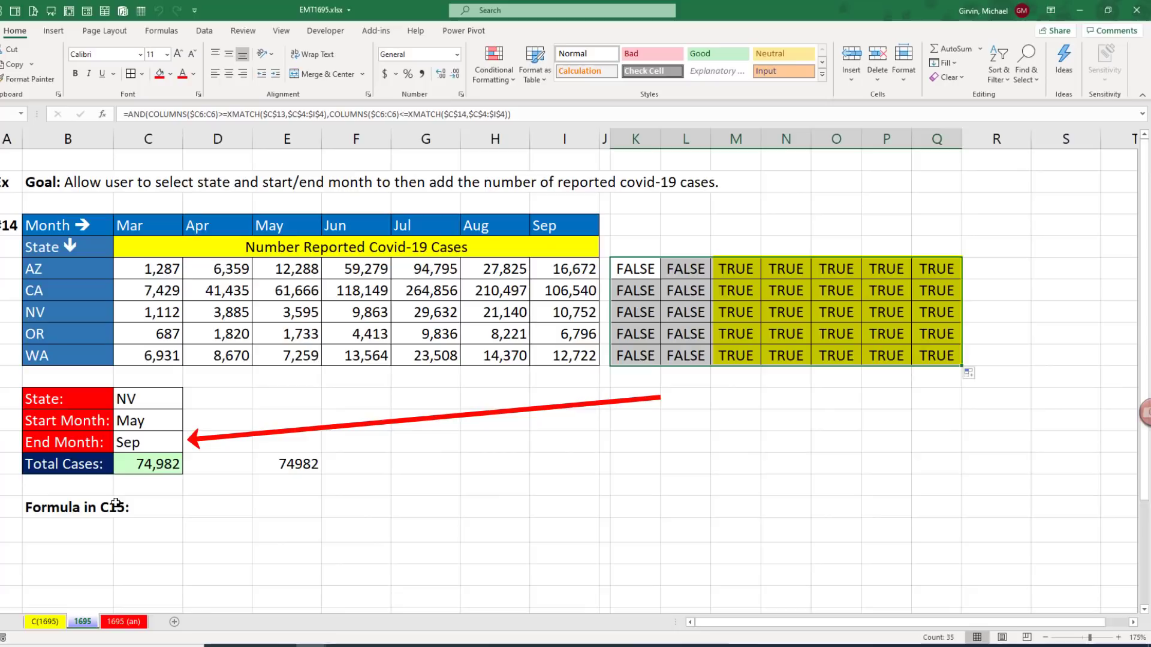
# Test the End Month with Jul, then set it back to Sep
pyautogui.click(188, 442)
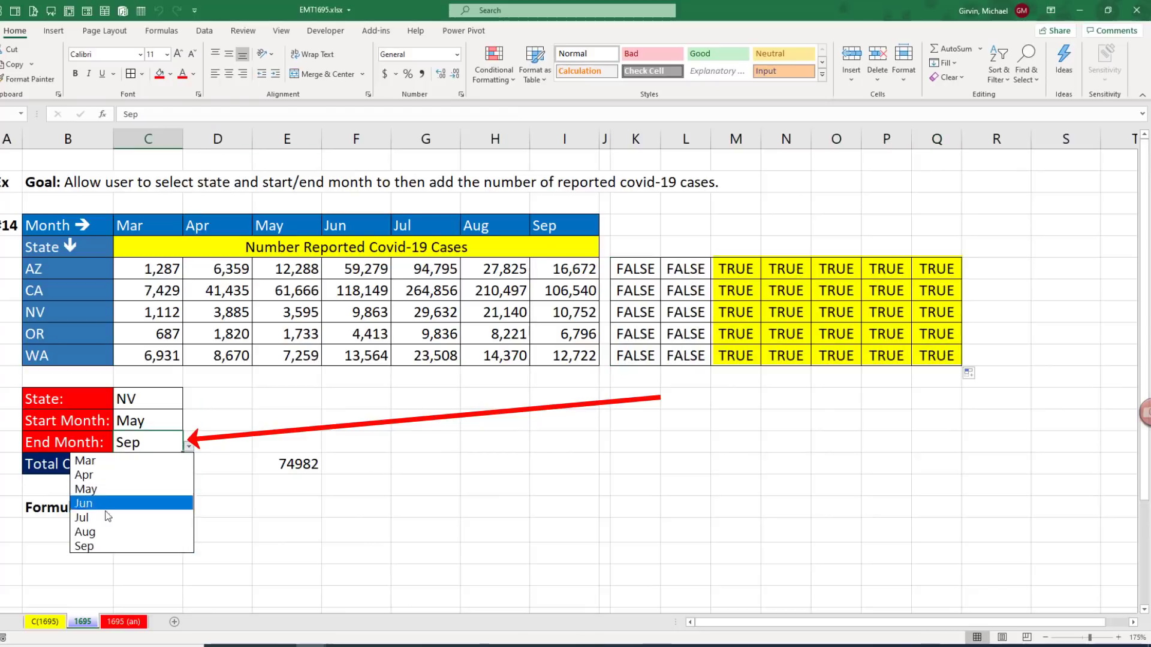
pyautogui.click(82, 517)
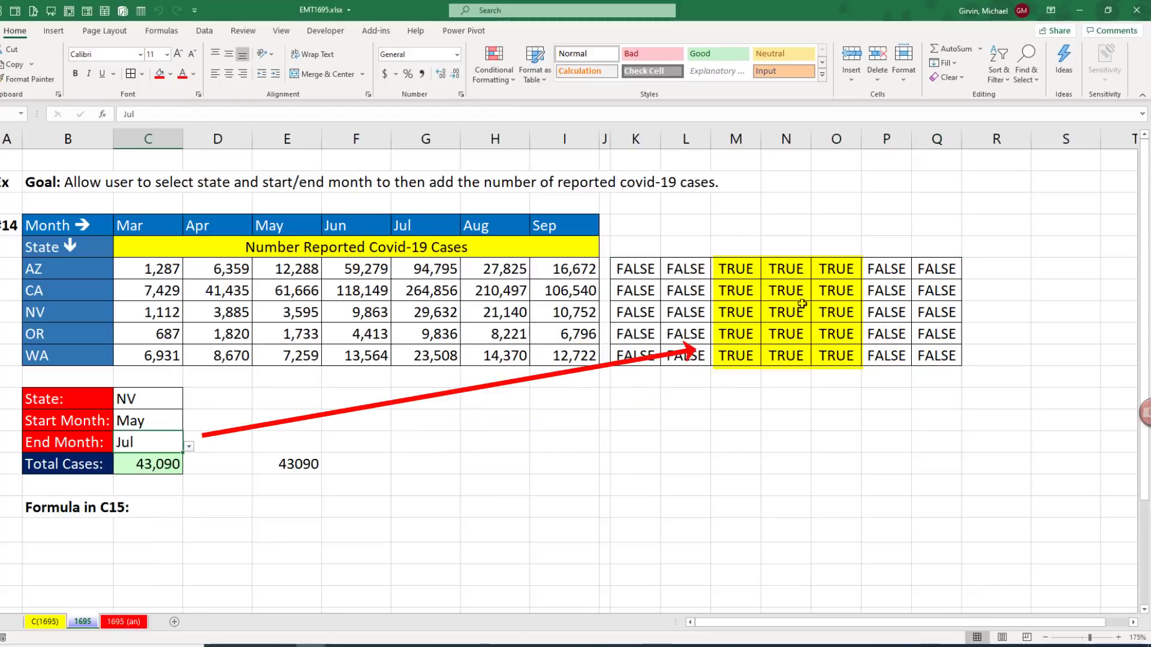
pyautogui.moveTo(193, 526)
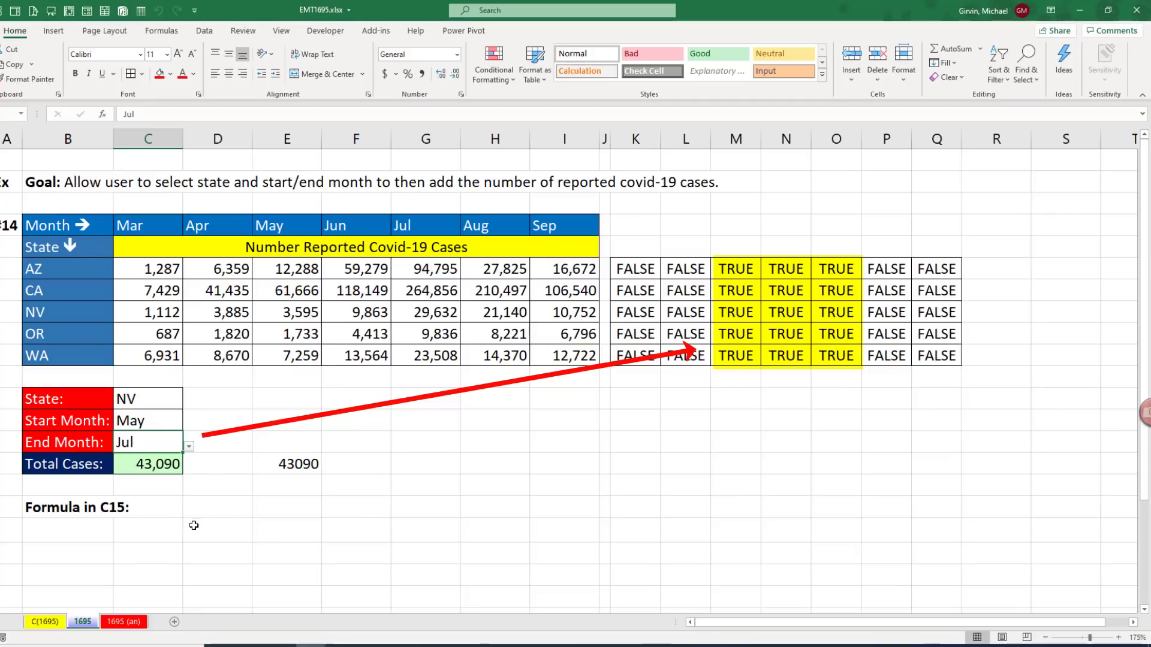
pyautogui.click(188, 442)
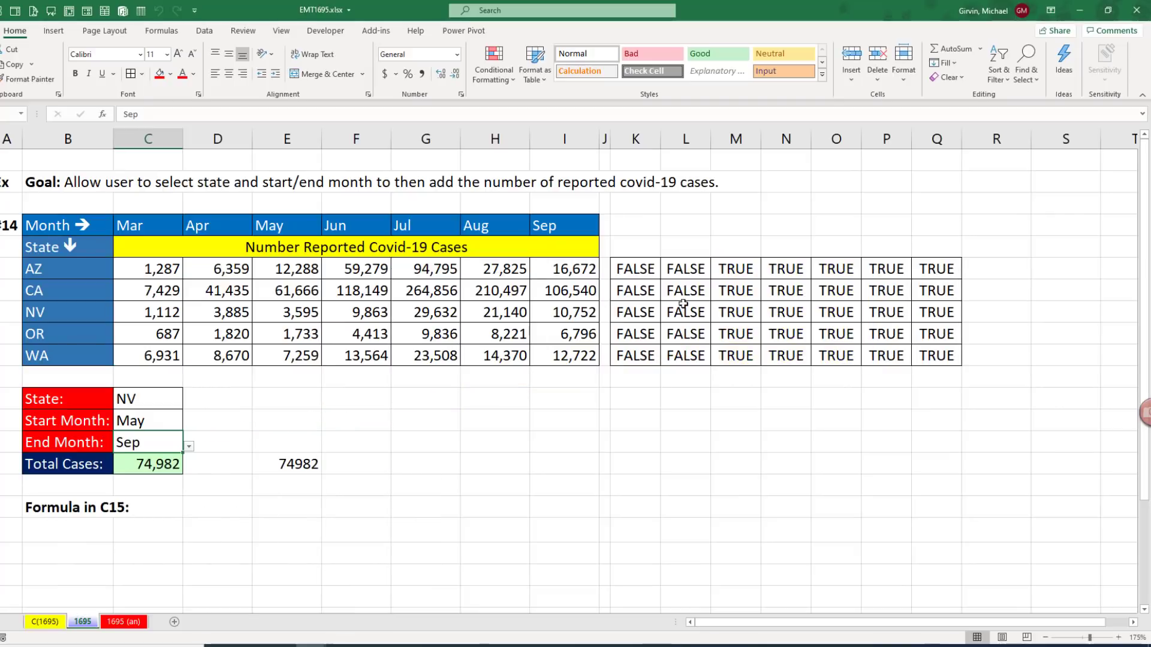
pyautogui.moveTo(296, 343)
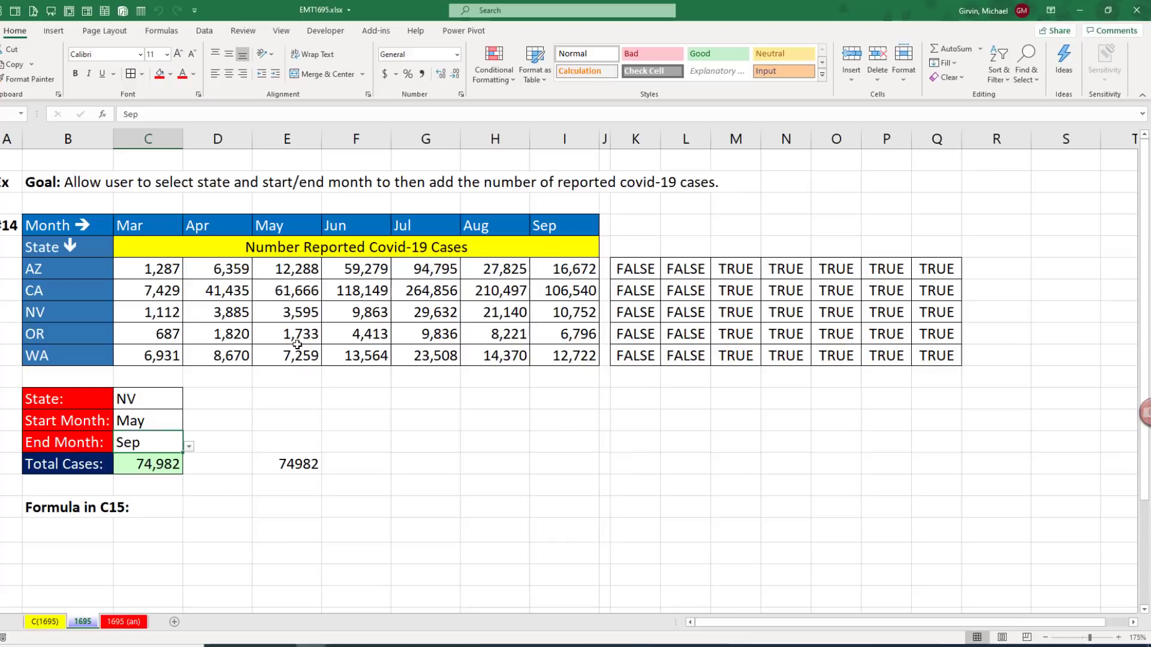
# Add the $B6=$C$12 state condition to the AND formula and copy its text
pyautogui.press('F2')
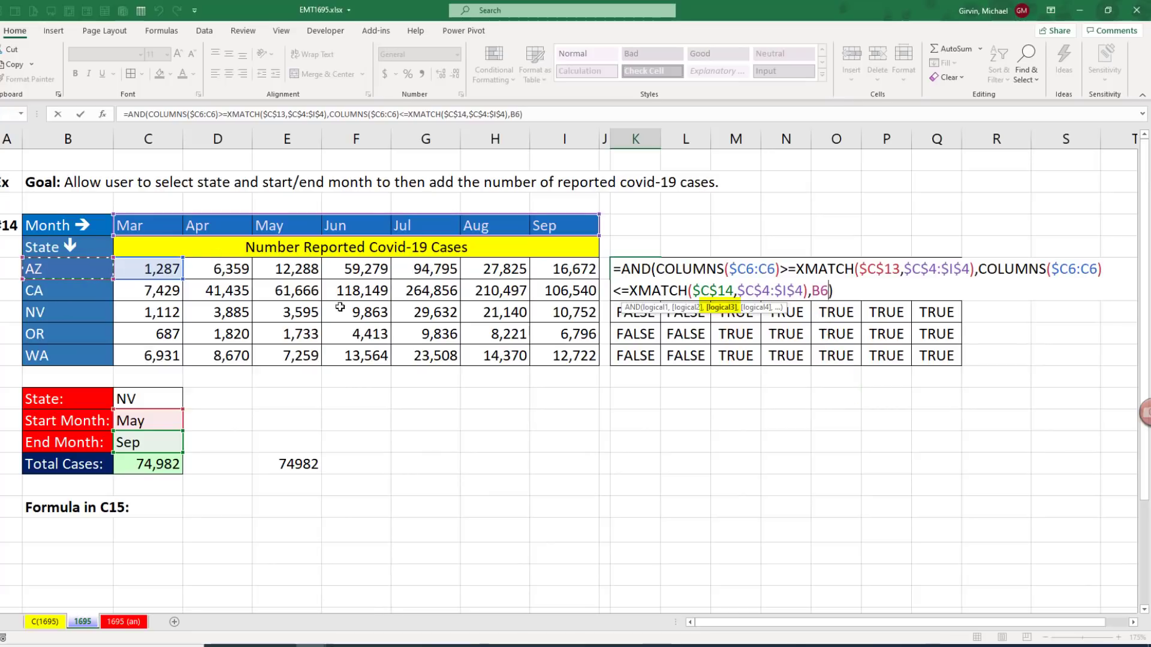
pyautogui.press('f4')
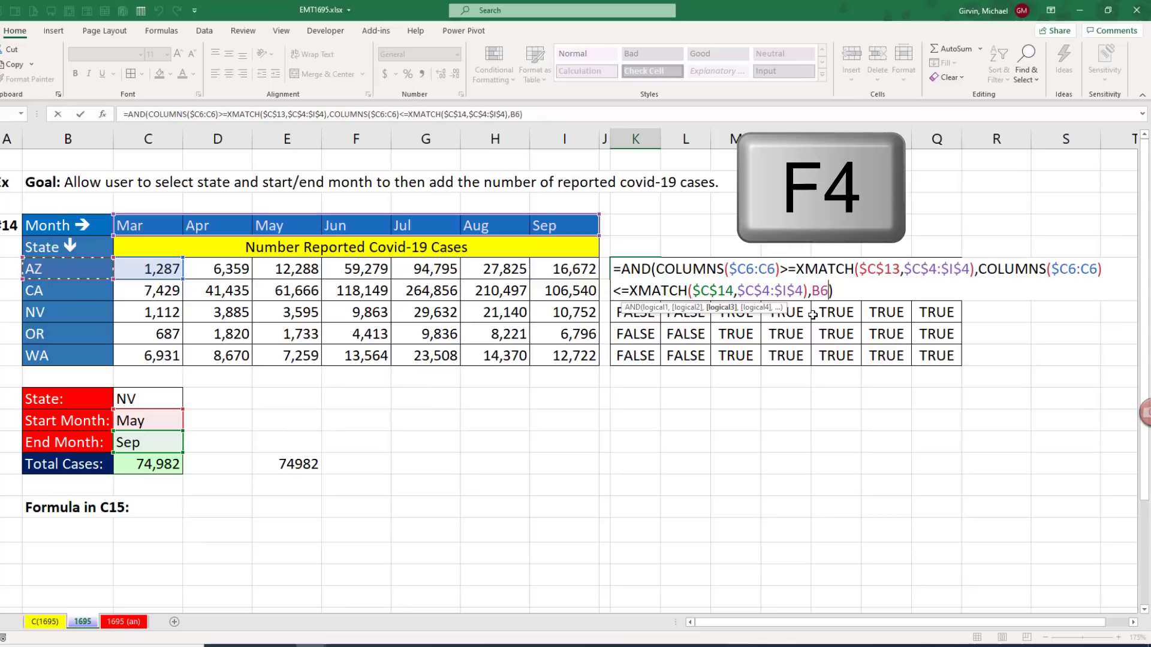
pyautogui.press('f4')
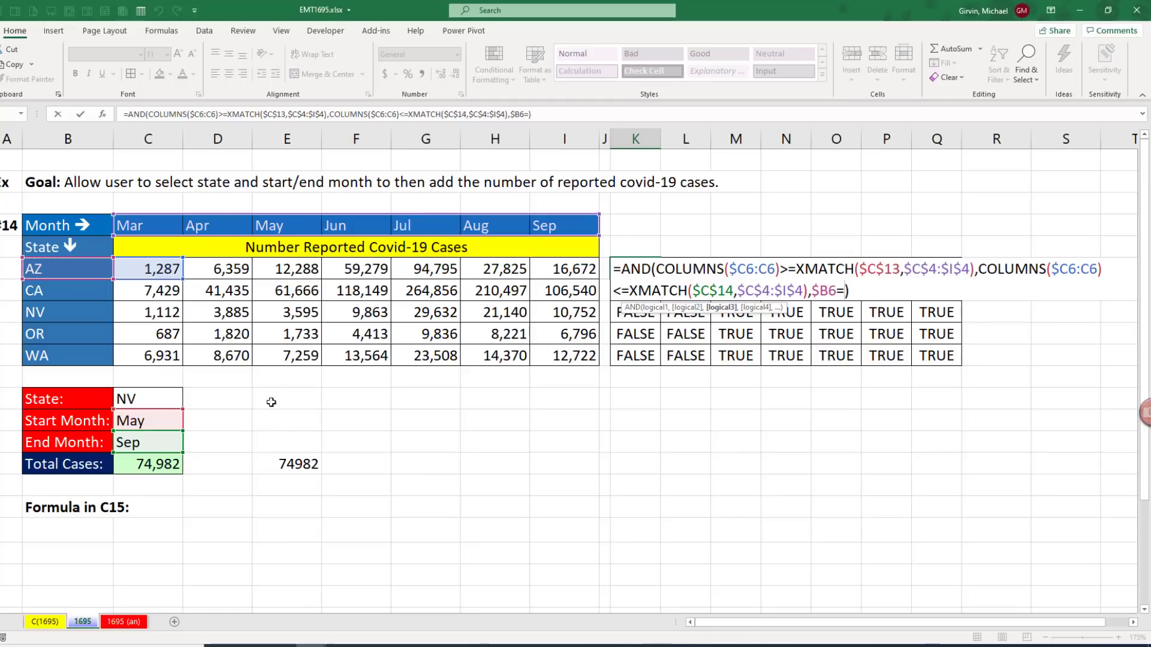
pyautogui.click(148, 399)
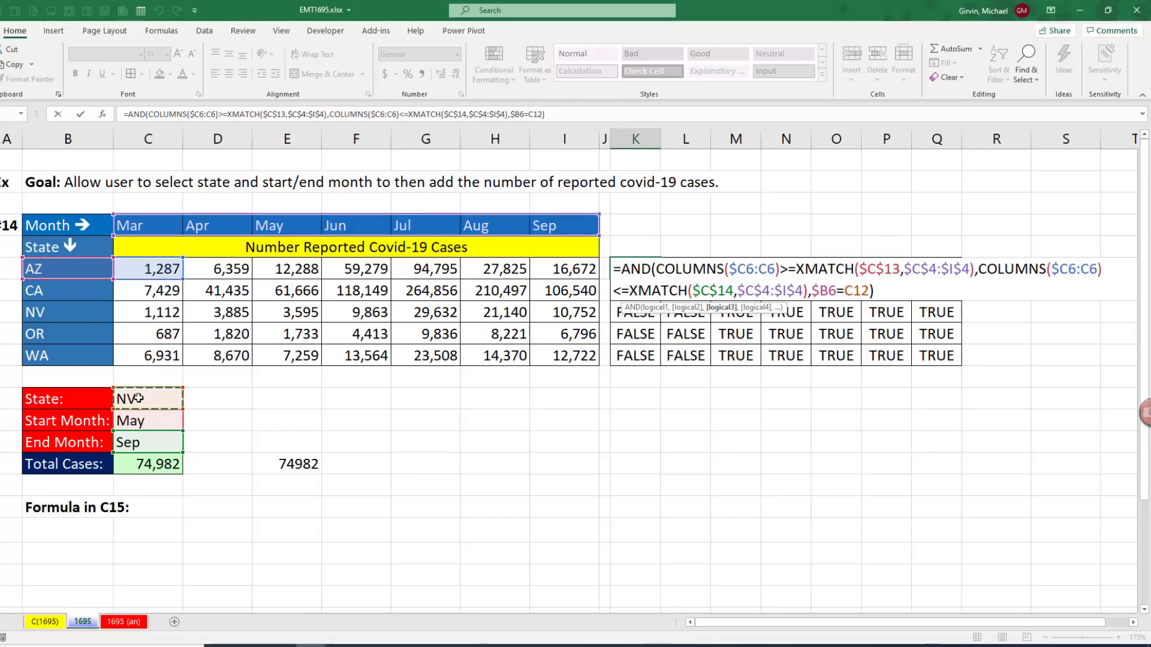
pyautogui.press('f4')
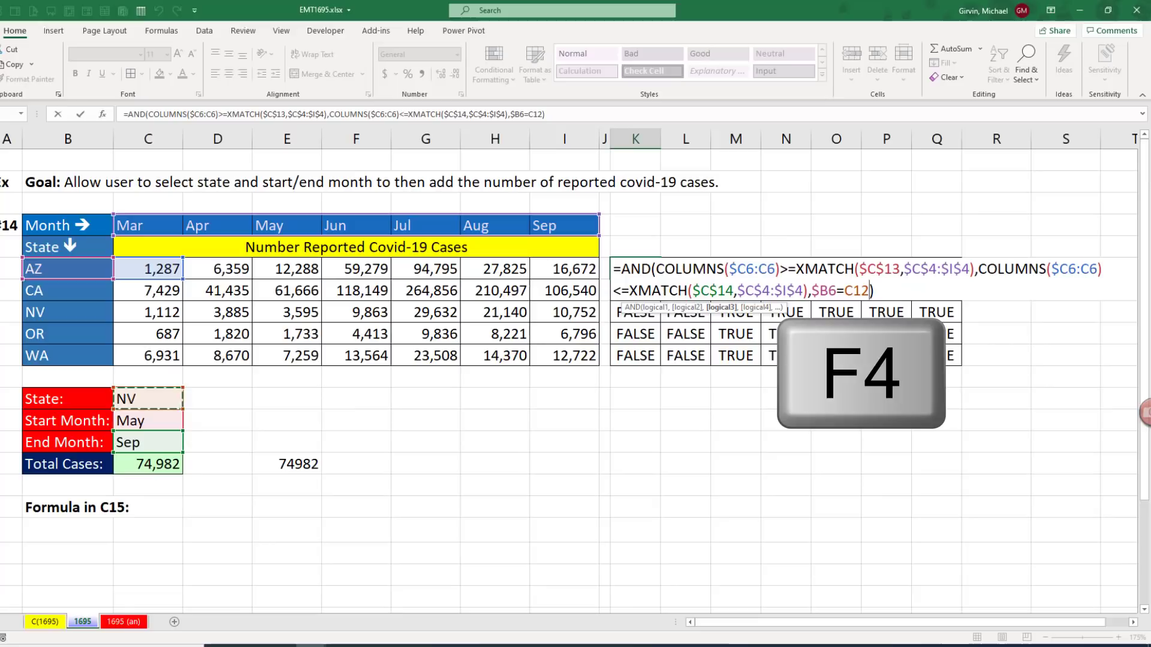
pyautogui.press('f4')
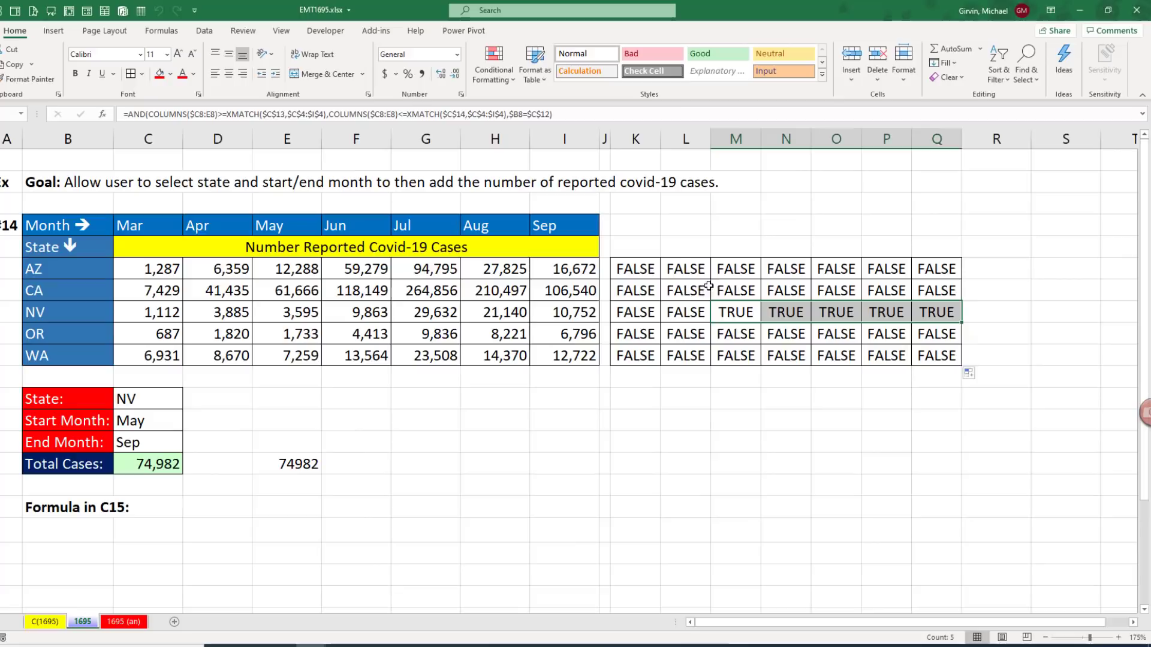
pyautogui.moveTo(648, 262)
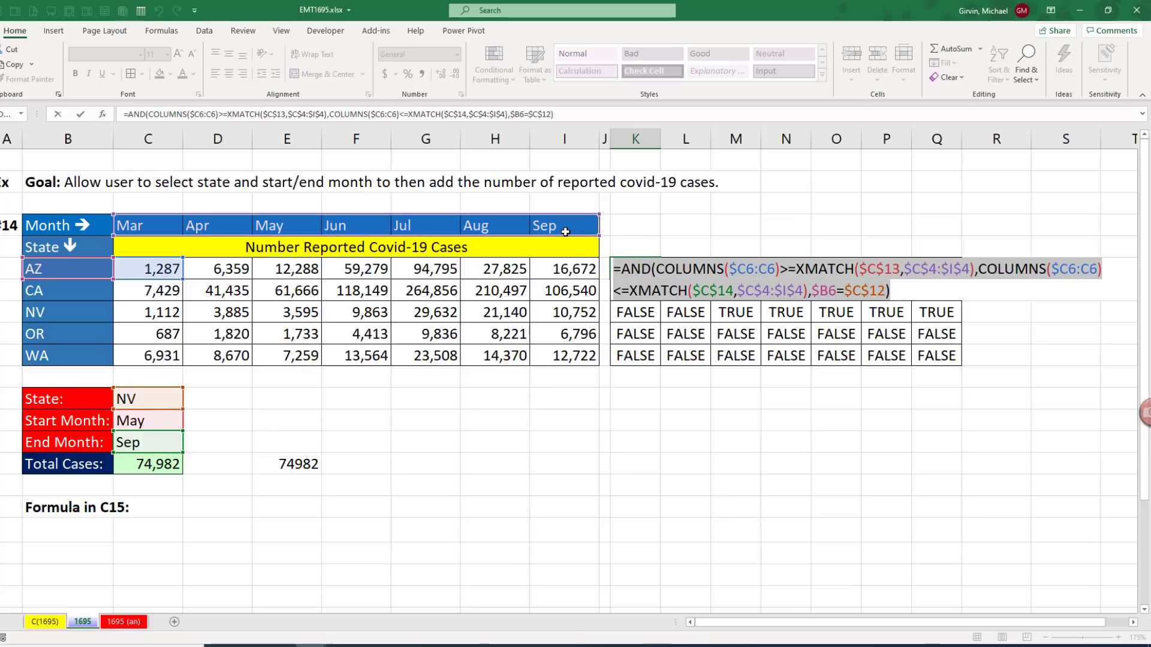
pyautogui.press('ctrl+c')
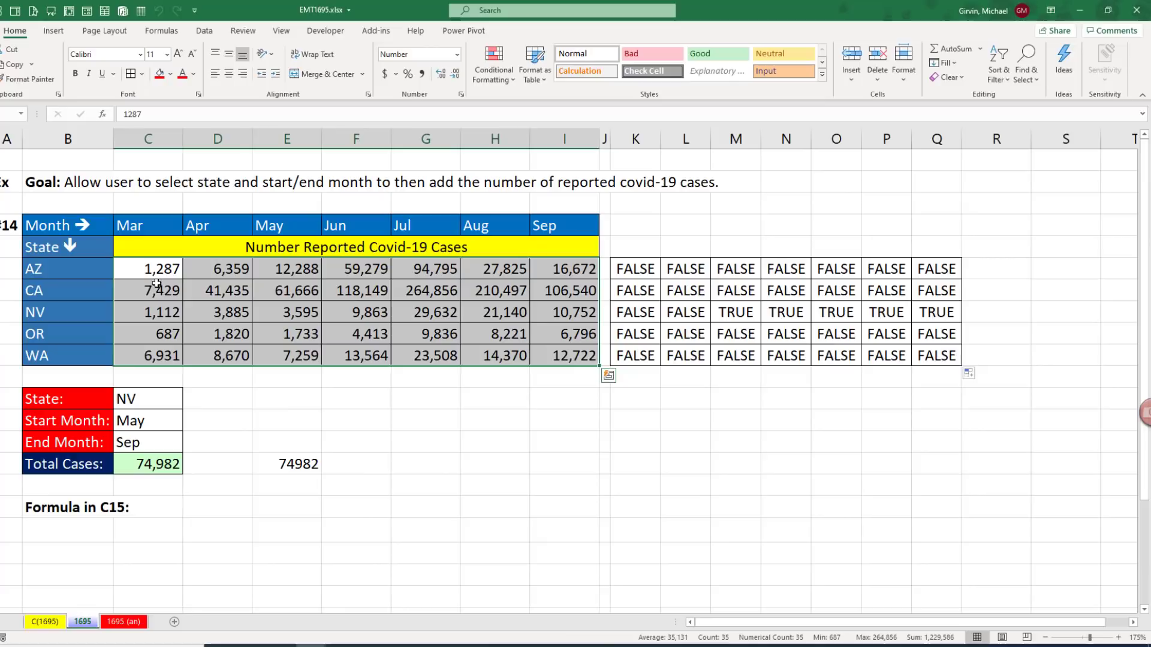
# Create a formula-based conditional formatting rule with a red fill using the copied formula
pyautogui.click(493, 62)
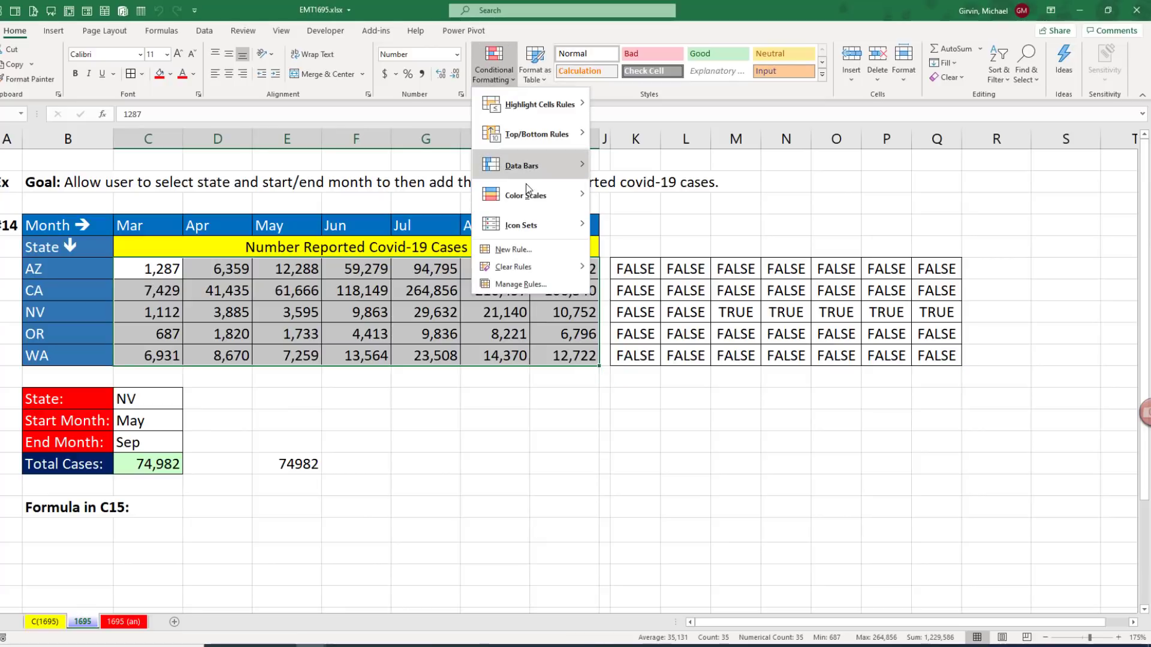
pyautogui.click(514, 249)
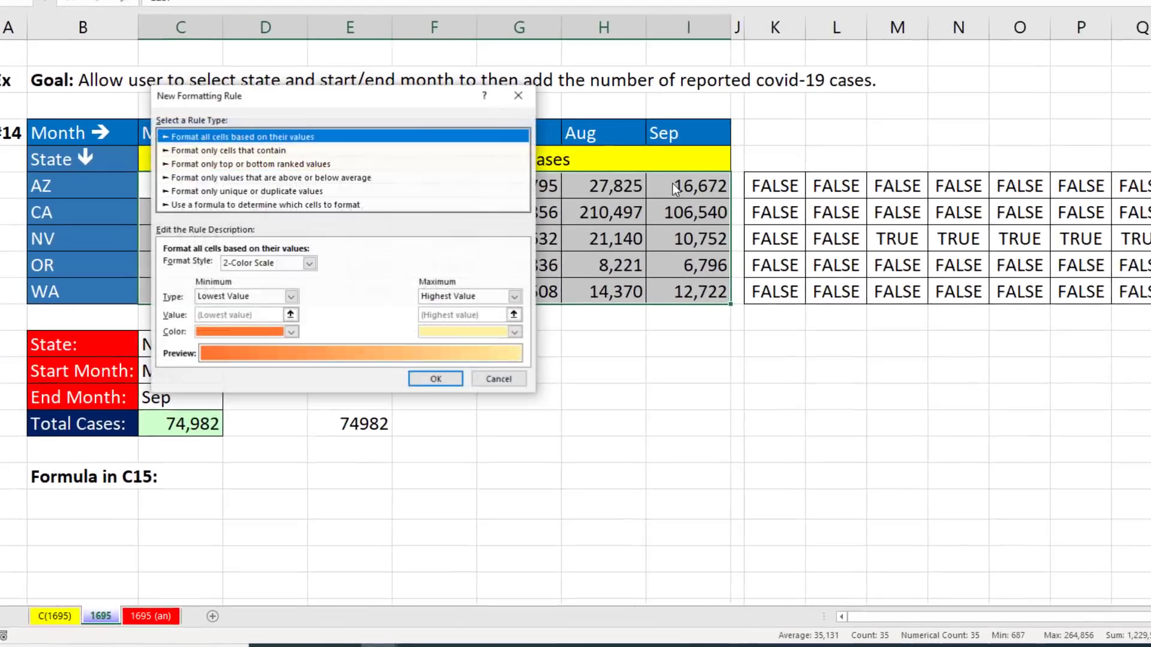
pyautogui.click(257, 198)
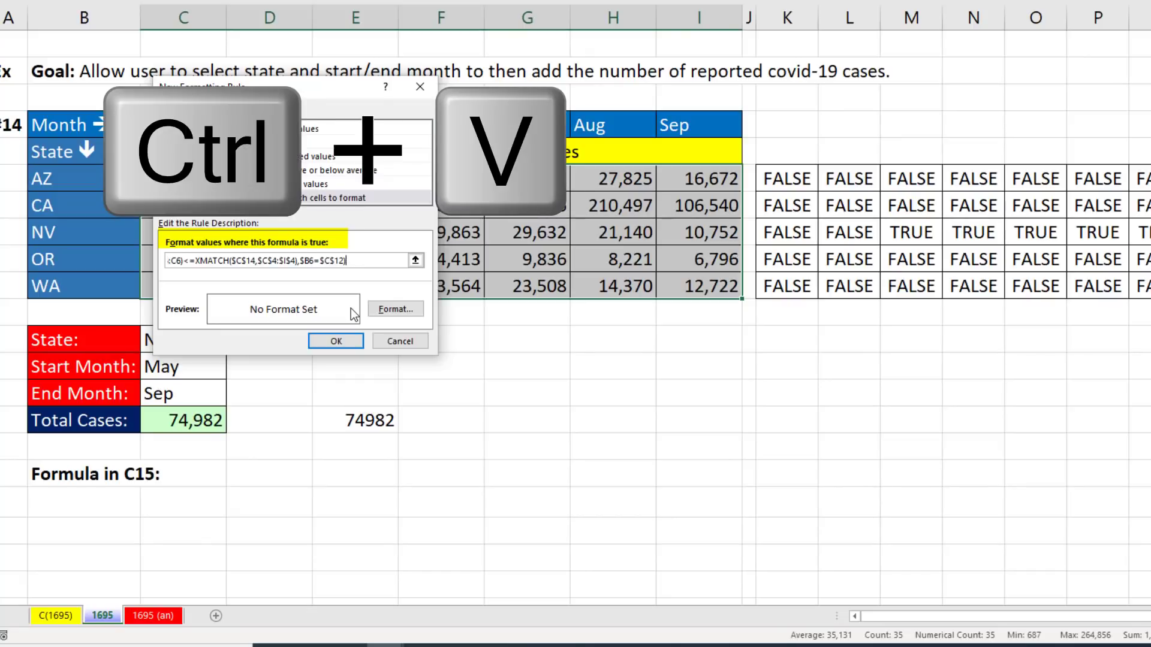
pyautogui.click(395, 308)
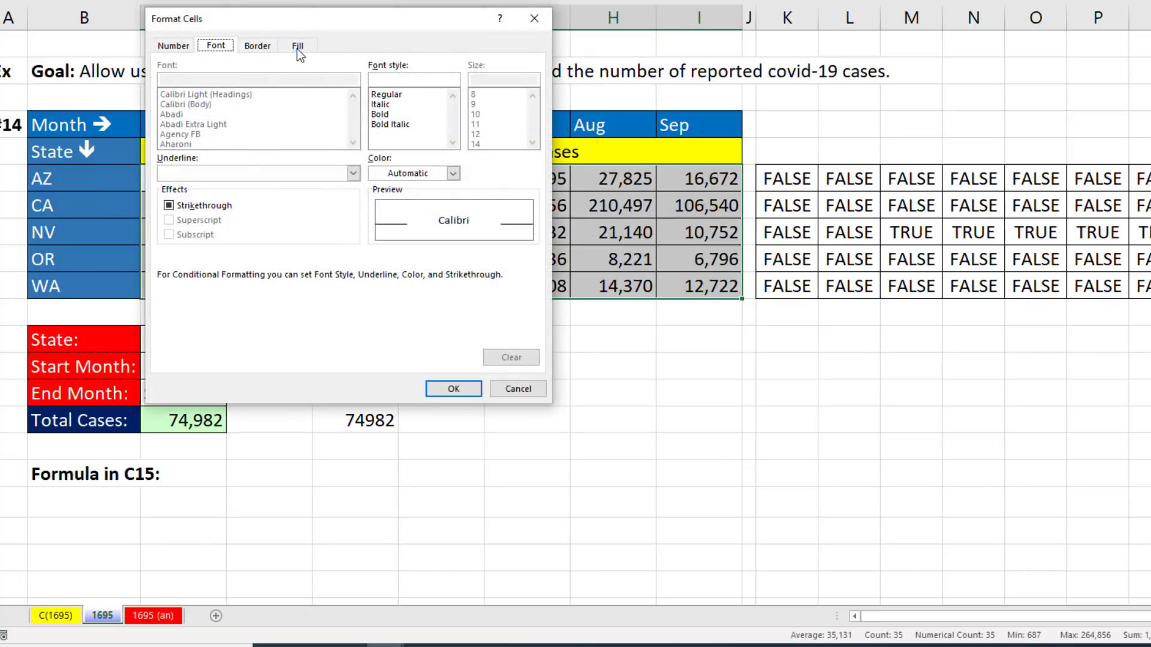
pyautogui.click(298, 45)
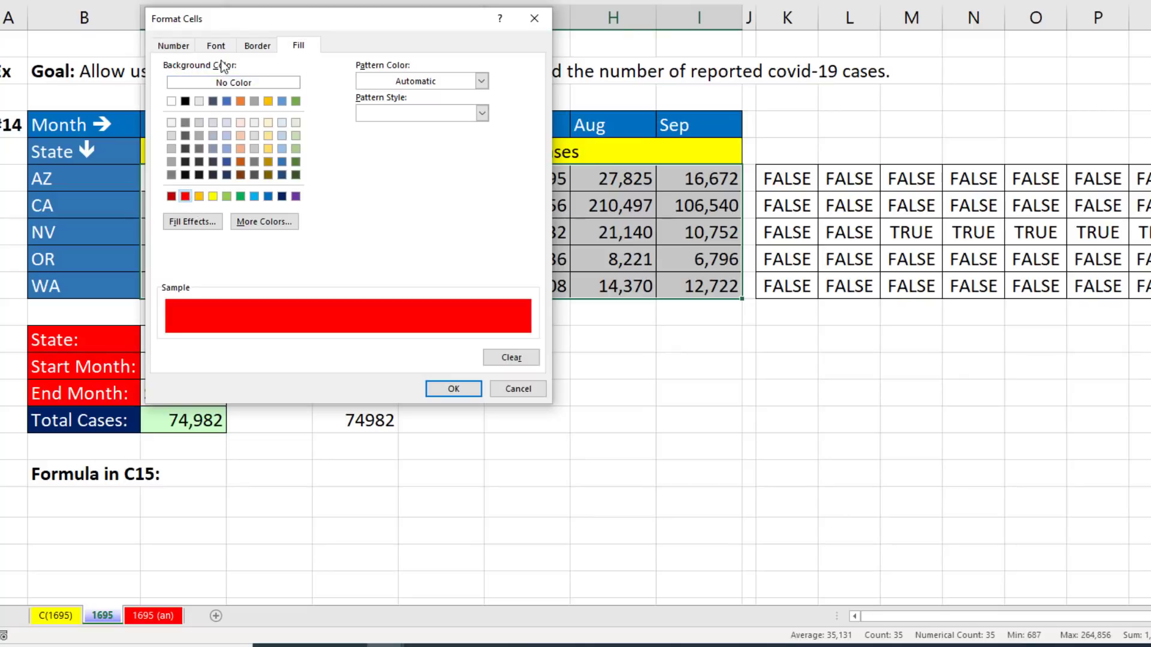
pyautogui.click(215, 45)
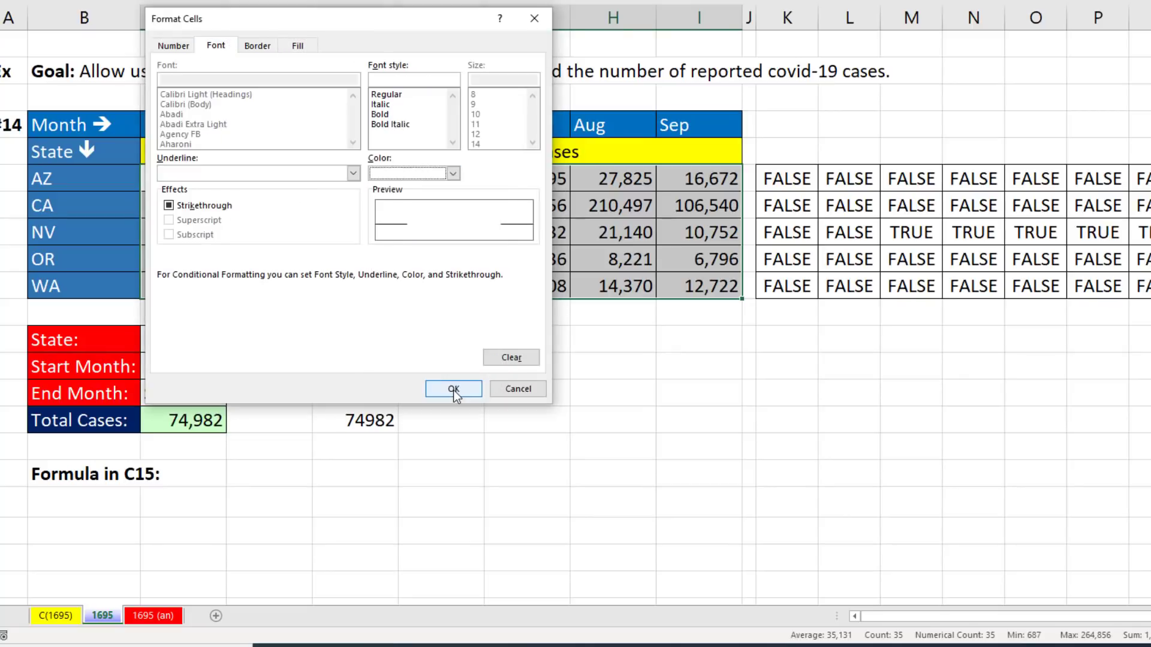
pyautogui.click(452, 389)
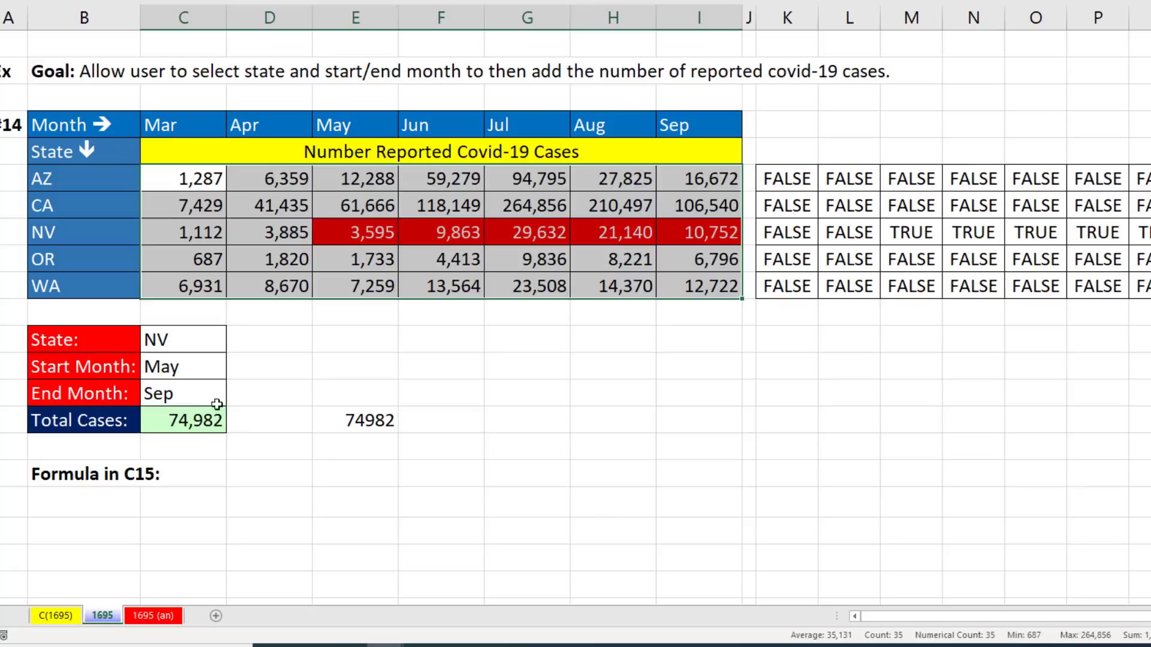
pyautogui.click(233, 397)
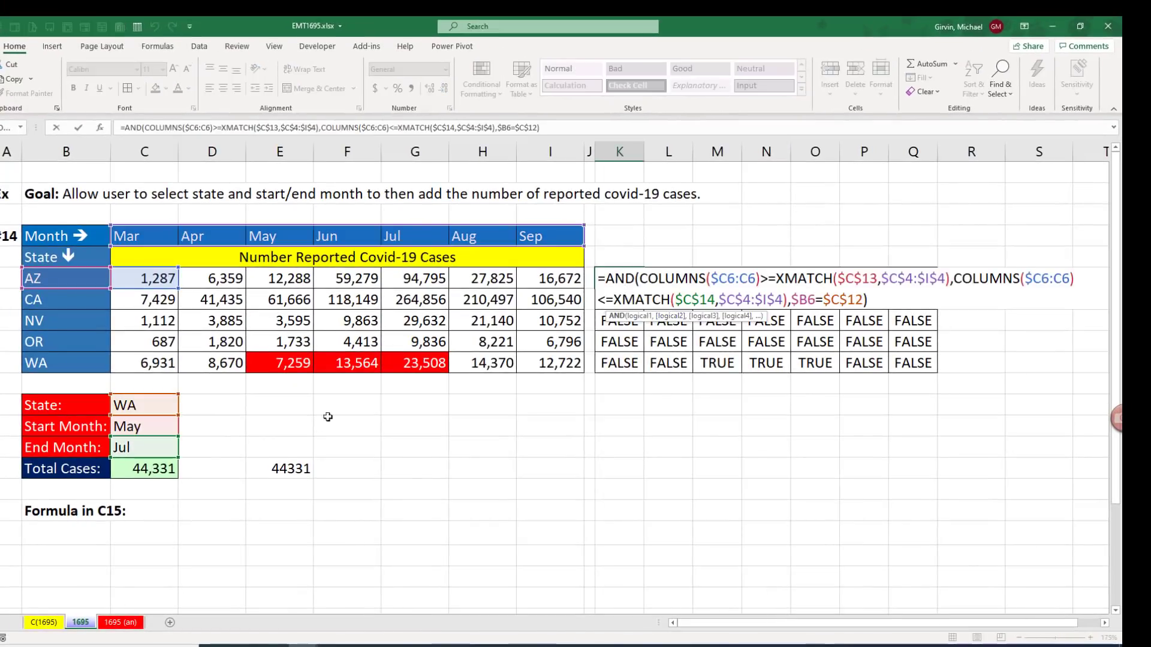
# Select E15 to inspect the INDEX-and-MATCH SUM formula totalling 44,331
pyautogui.click(290, 468)
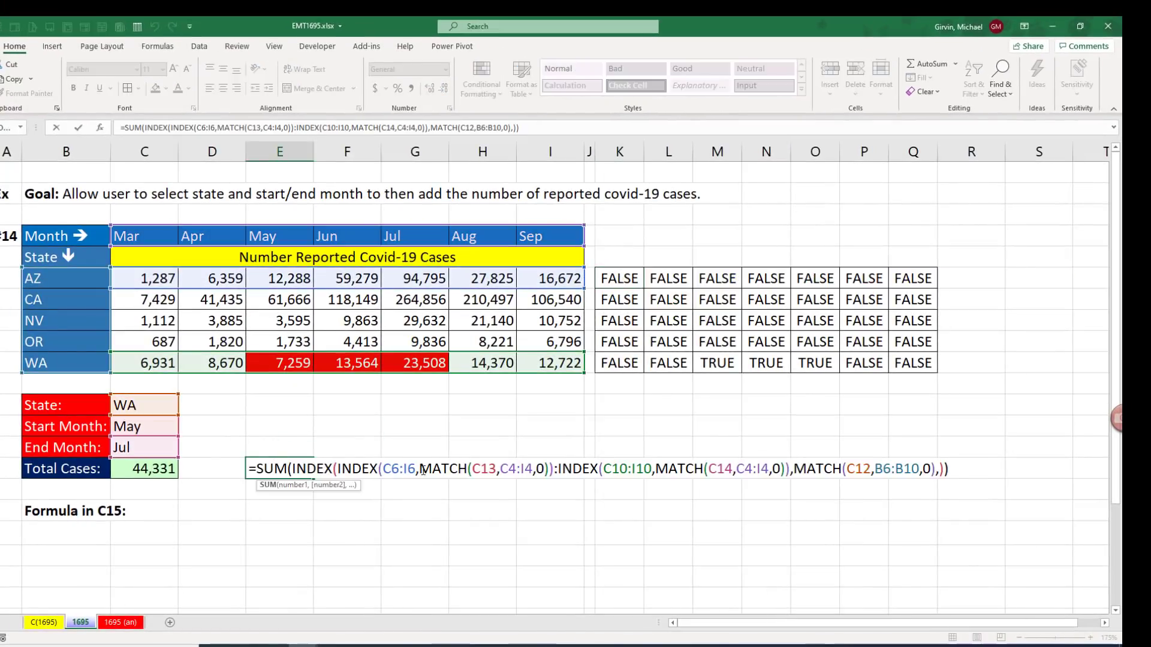